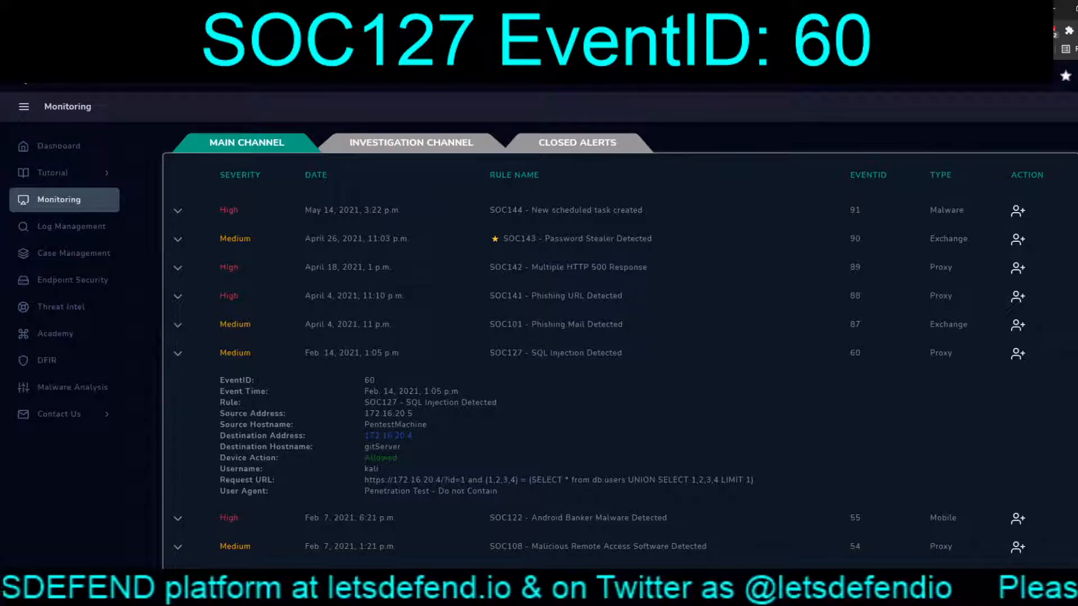
# Step: Scroll through the Google results for the UNION SELECT injection payload
pyautogui.scroll(-3)
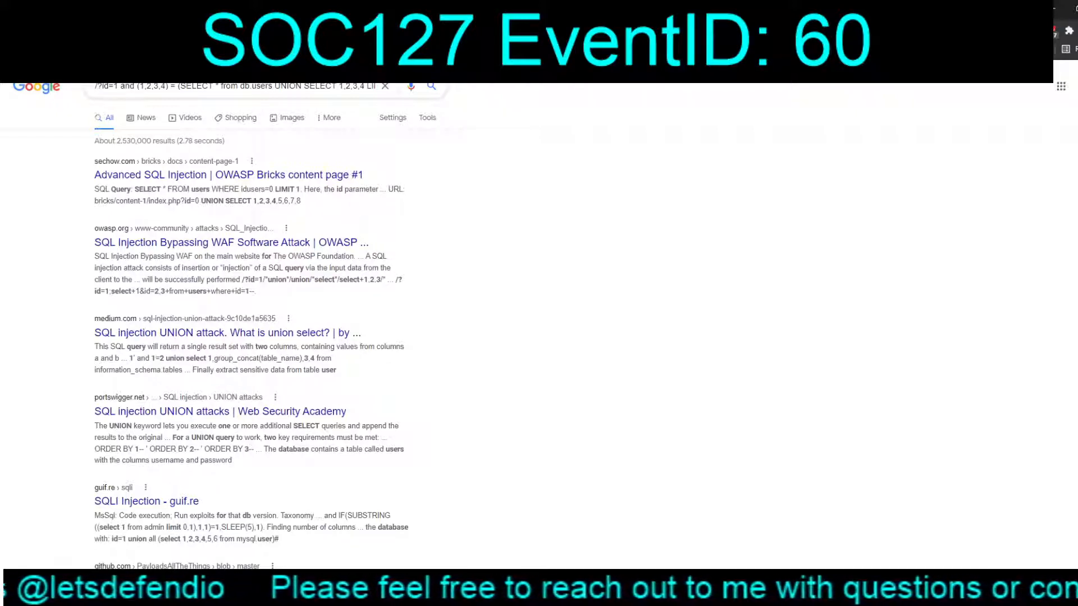
pyautogui.scroll(-3)
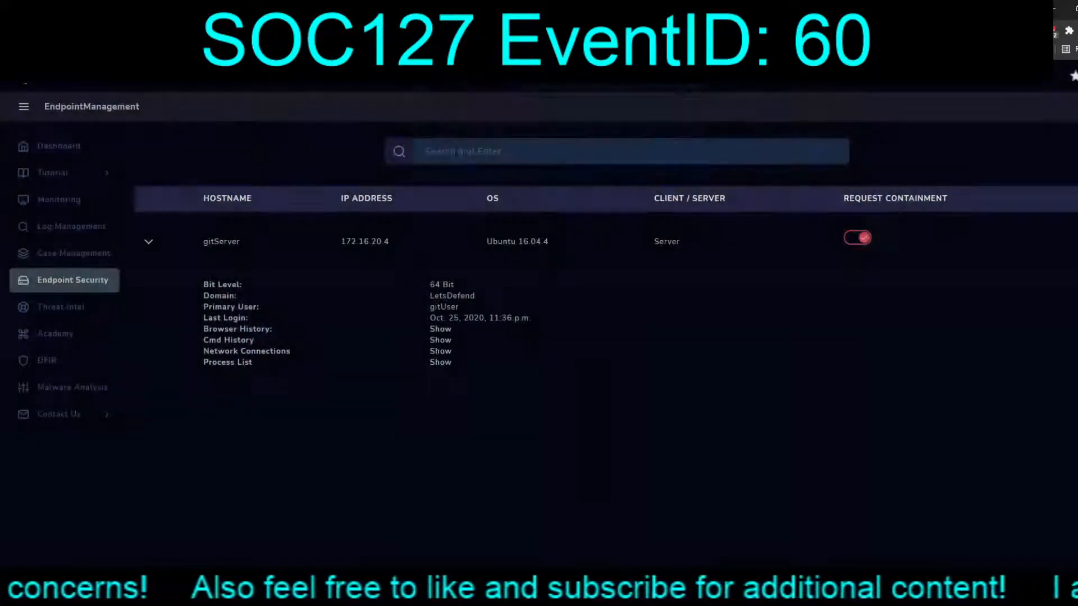
# Step: Review gitServer's command history and process list, then search the endpoints with '17'
pyautogui.click(440, 339)
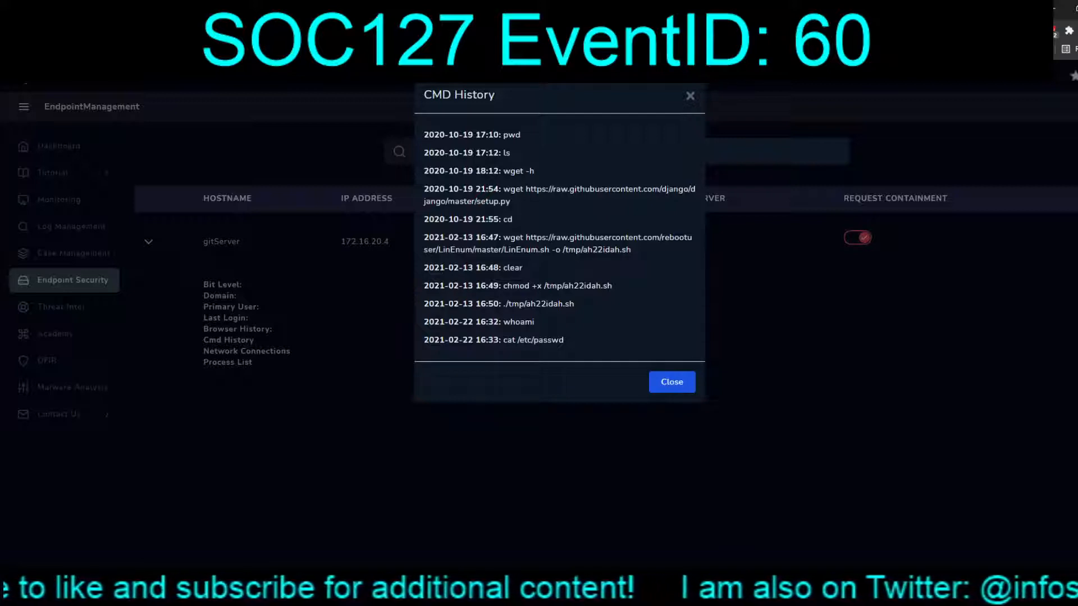
pyautogui.click(671, 381)
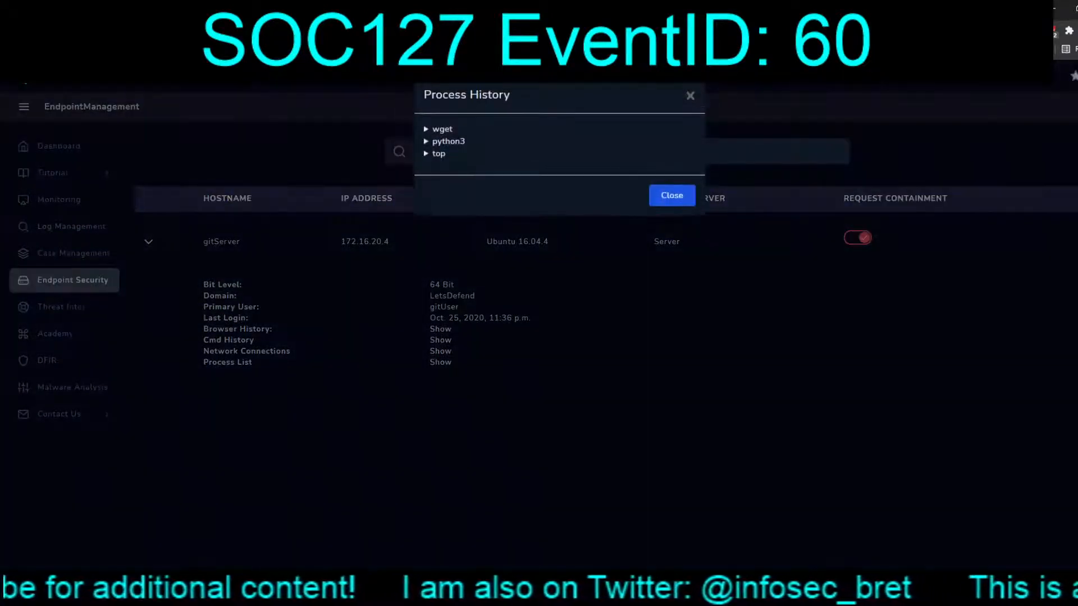
pyautogui.click(672, 195)
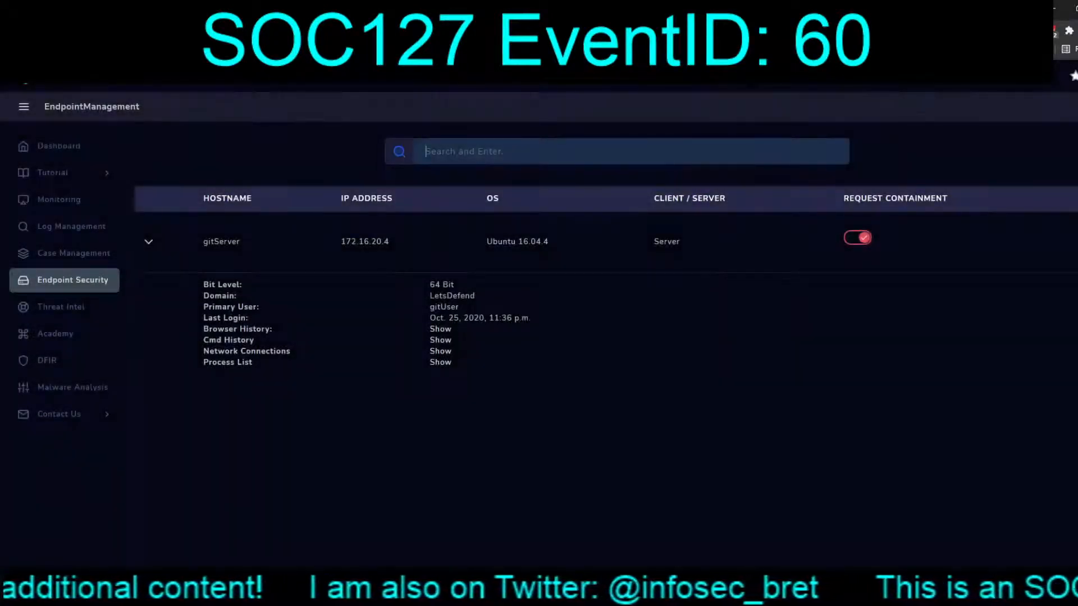
pyautogui.write('17')
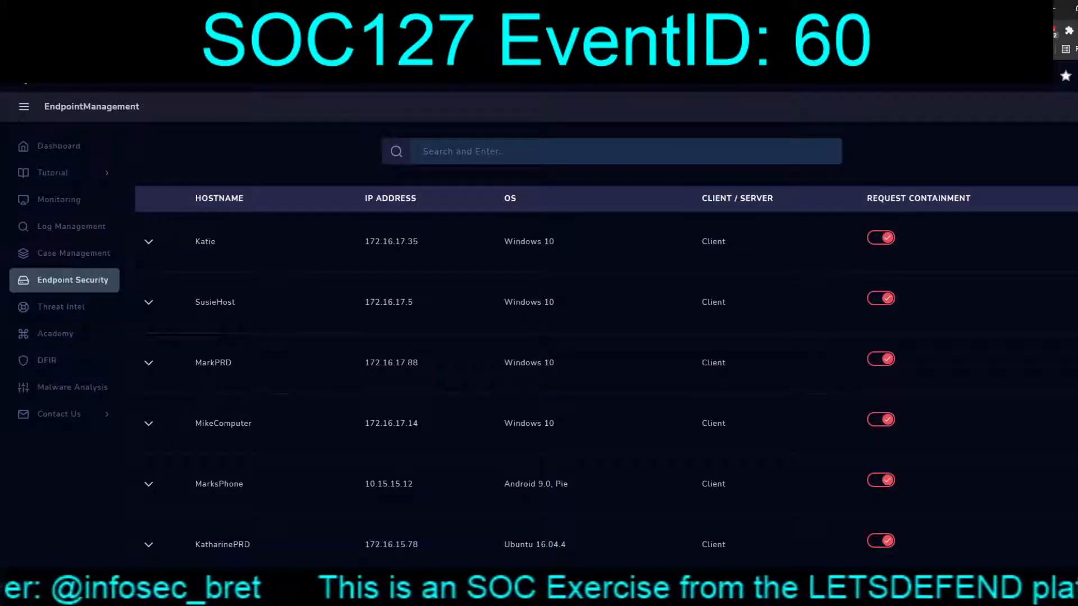
# Step: Expand PentestMachine and find its process list and command history both empty
pyautogui.scroll(-3)
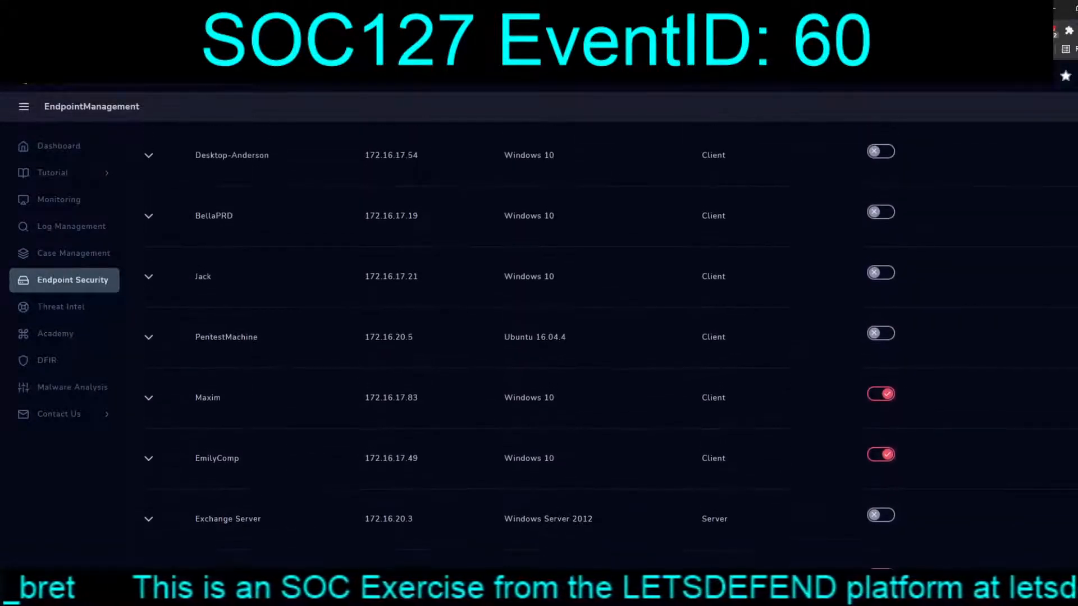
pyautogui.scroll(-3)
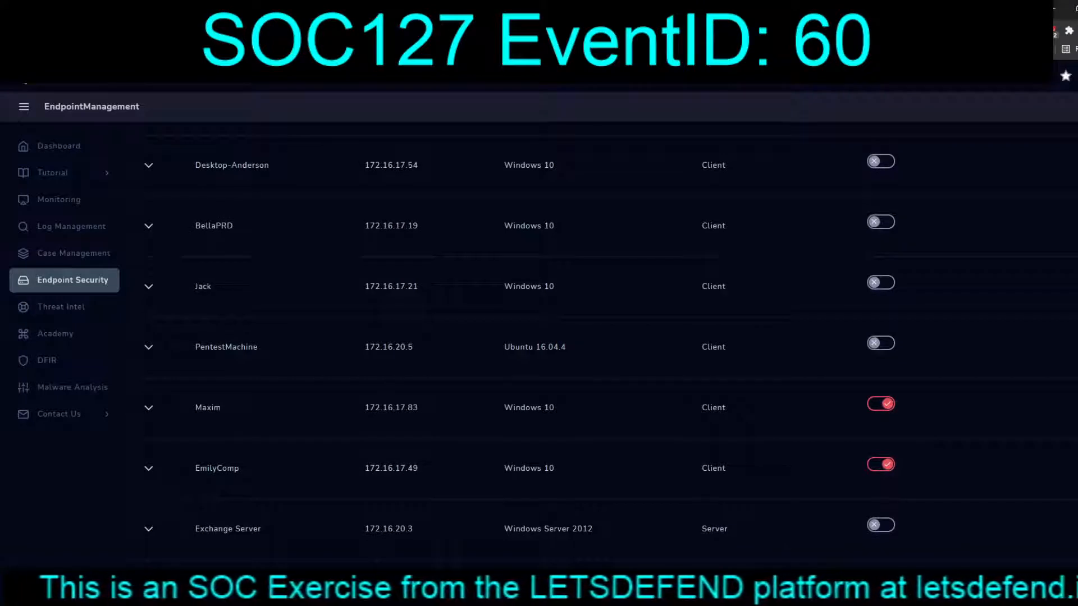
pyautogui.click(148, 347)
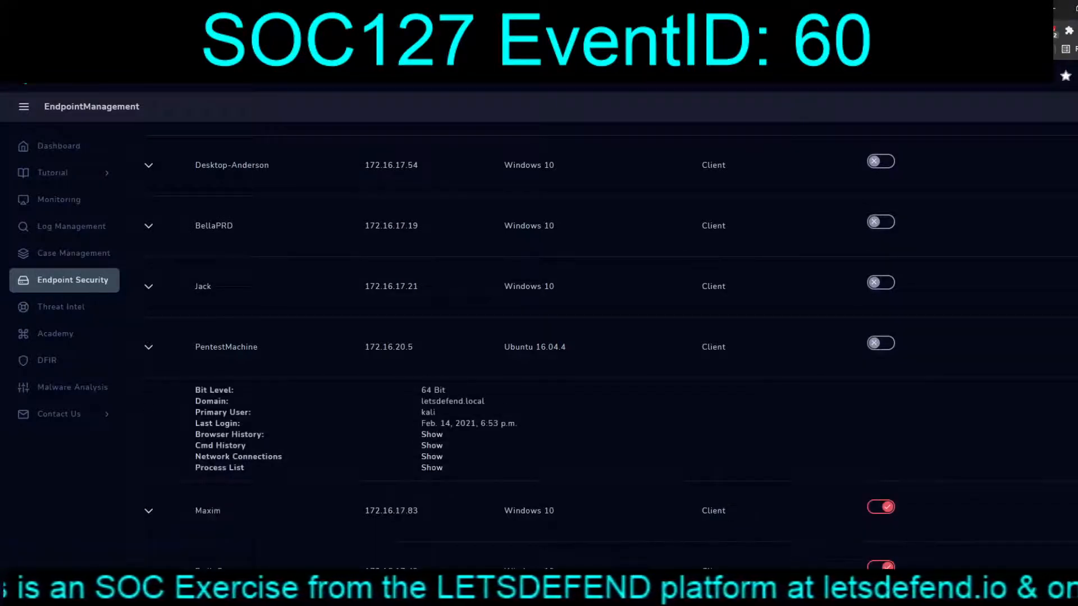
pyautogui.click(431, 467)
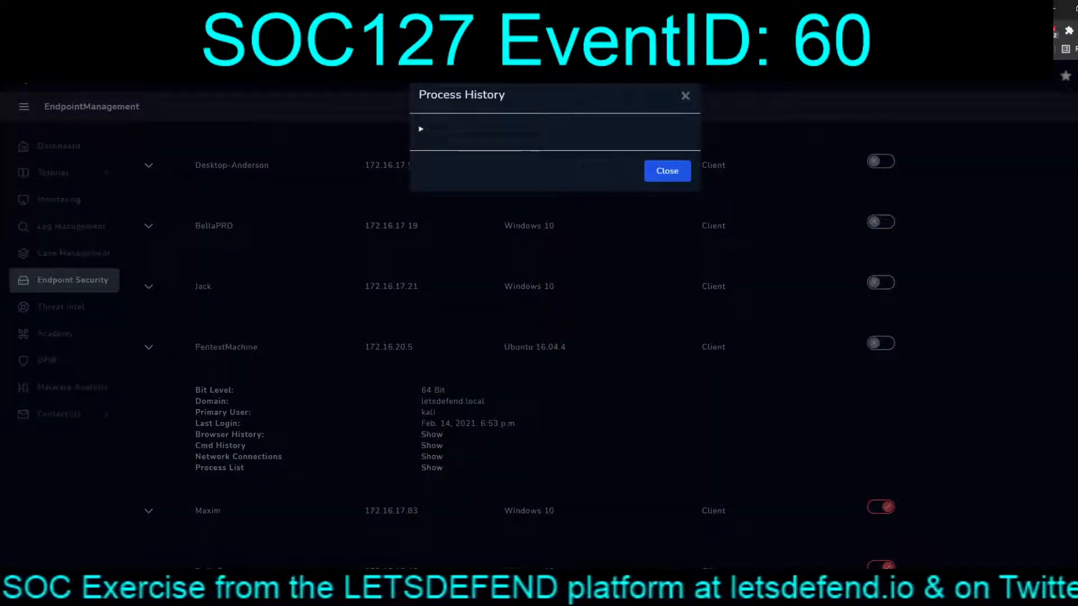
pyautogui.click(665, 171)
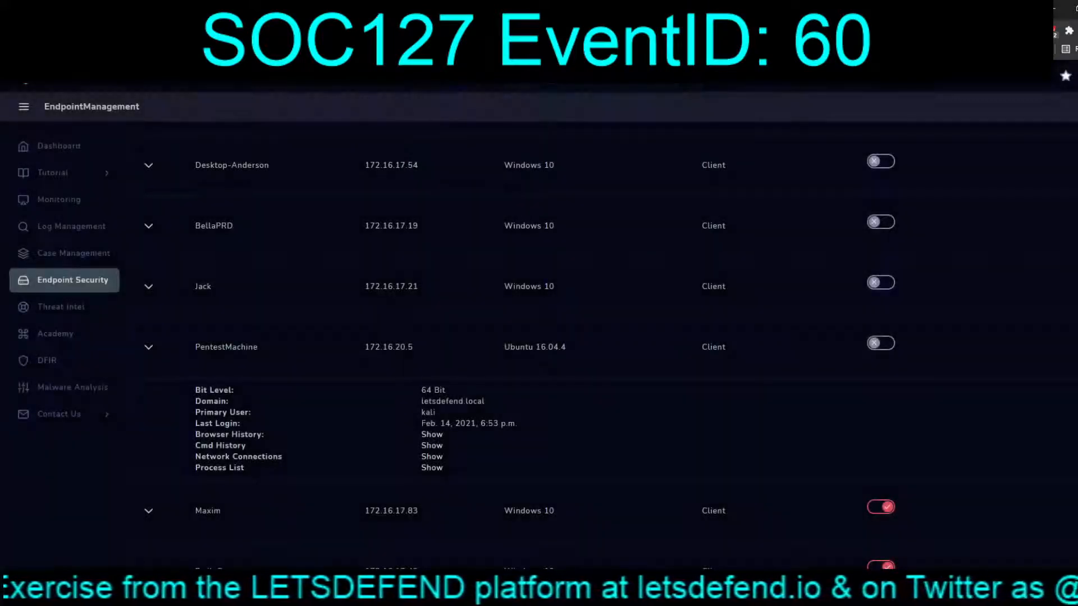
pyautogui.click(431, 457)
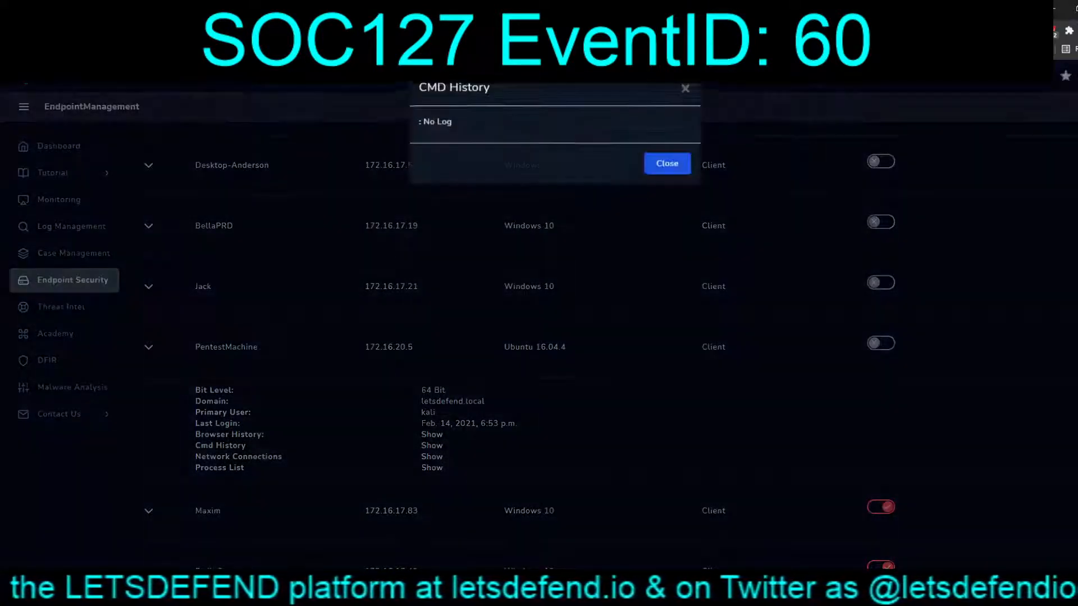
pyautogui.click(664, 164)
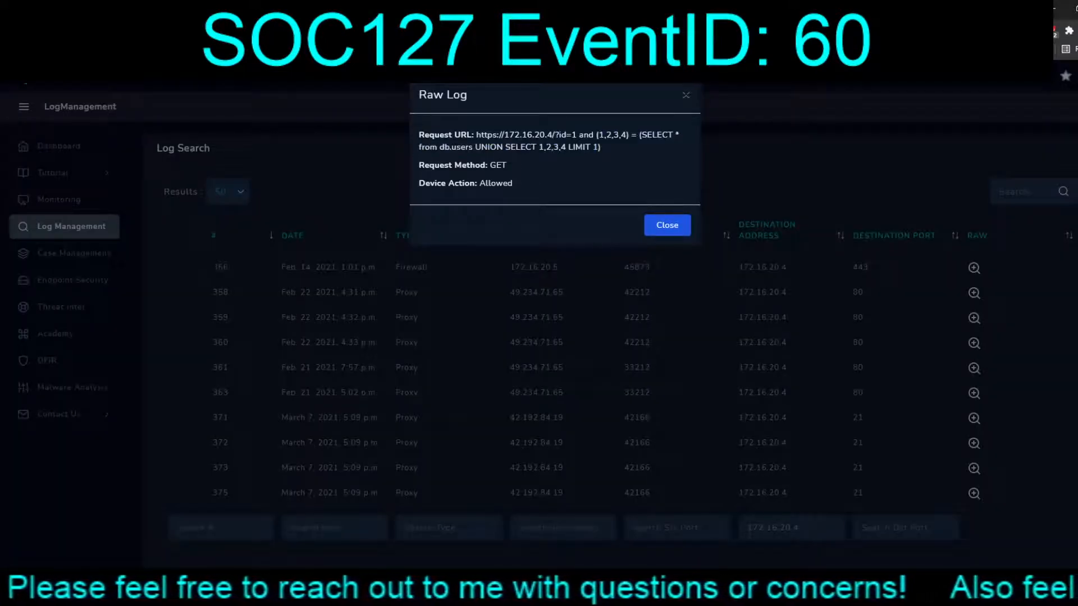
# Step: Read the raw GET request for log entry 356 to 172.16.20.4, then return to Monitoring
pyautogui.click(665, 224)
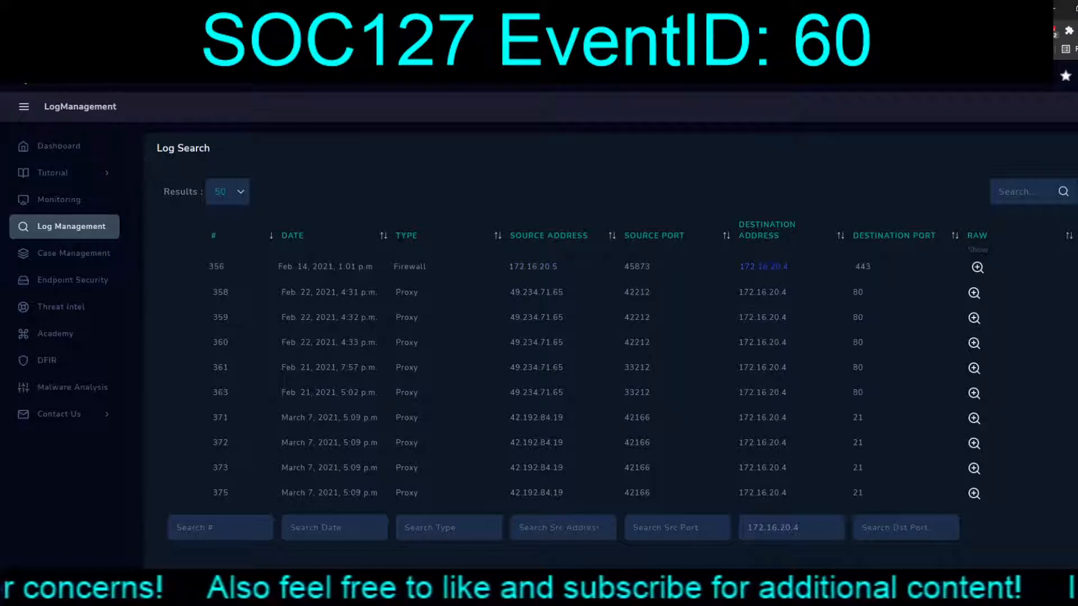
pyautogui.click(974, 268)
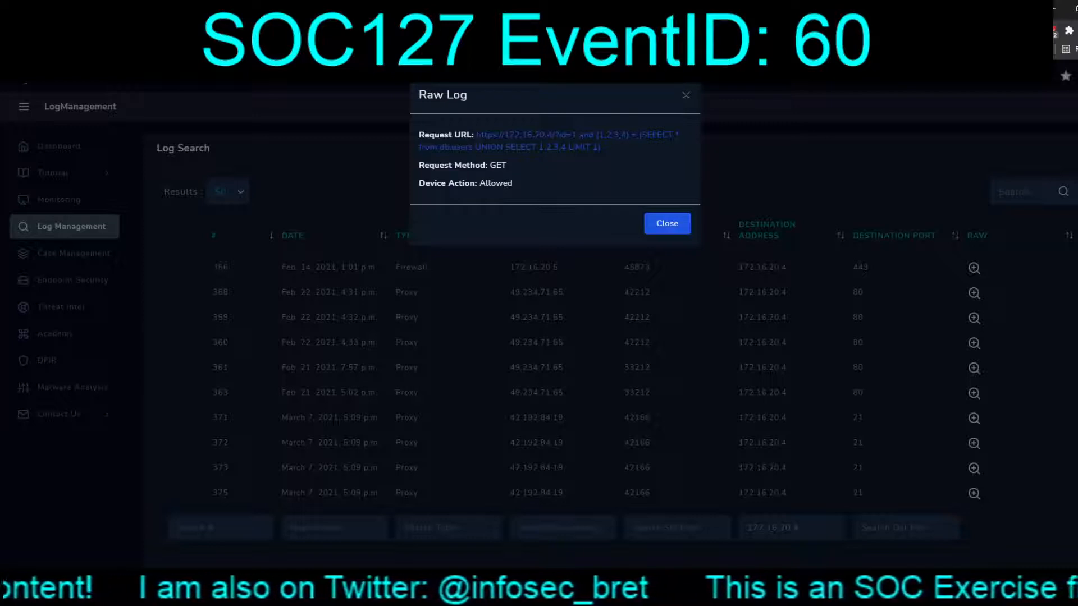
pyautogui.click(665, 223)
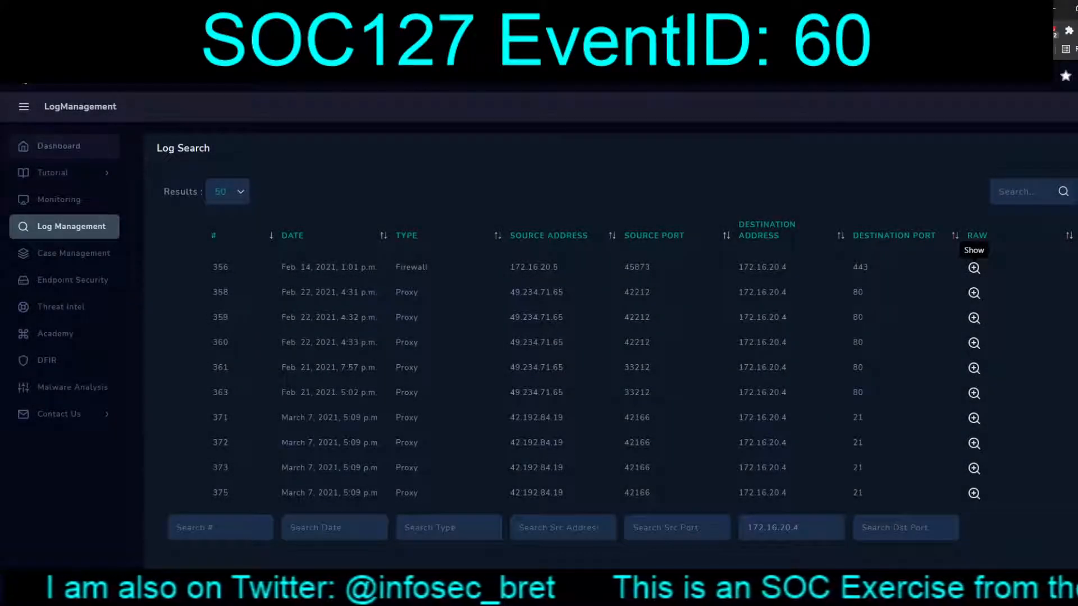
pyautogui.click(61, 200)
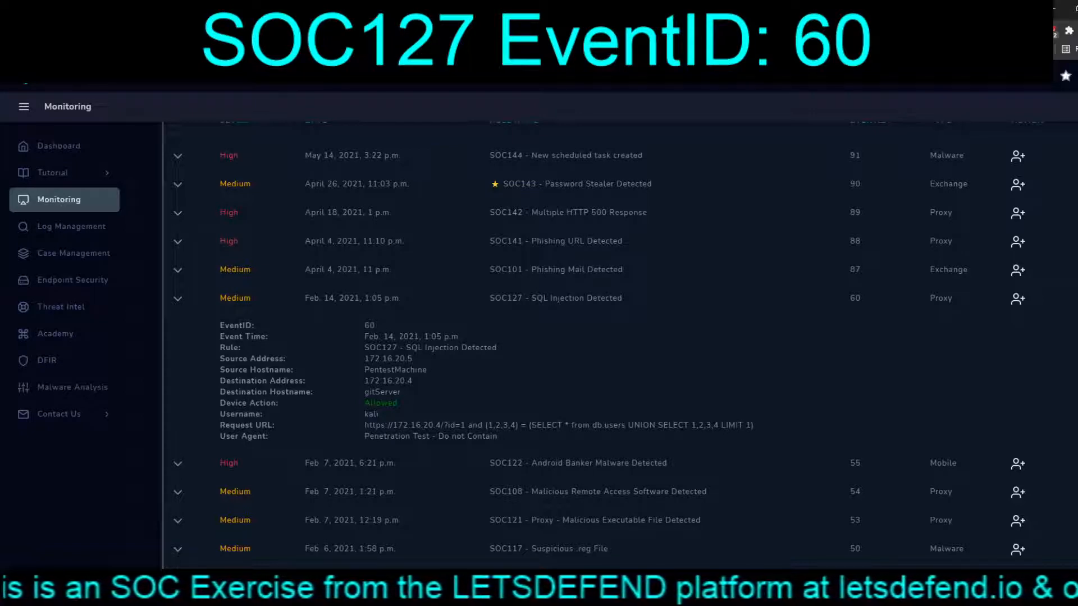
# Step: Take ownership of the SOC127 alert EventID 60
pyautogui.click(1018, 297)
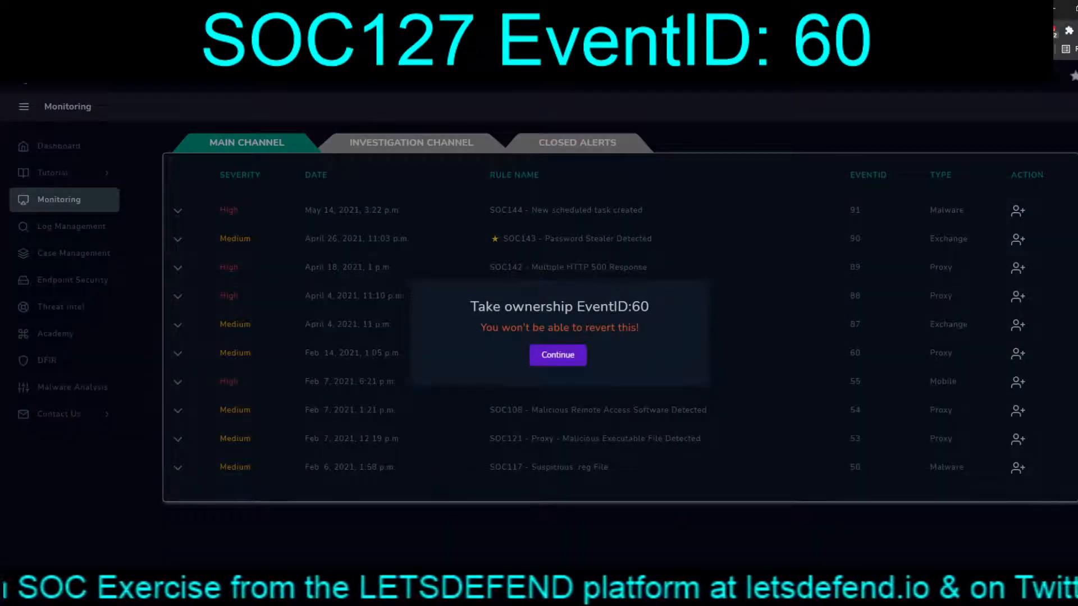
pyautogui.click(558, 356)
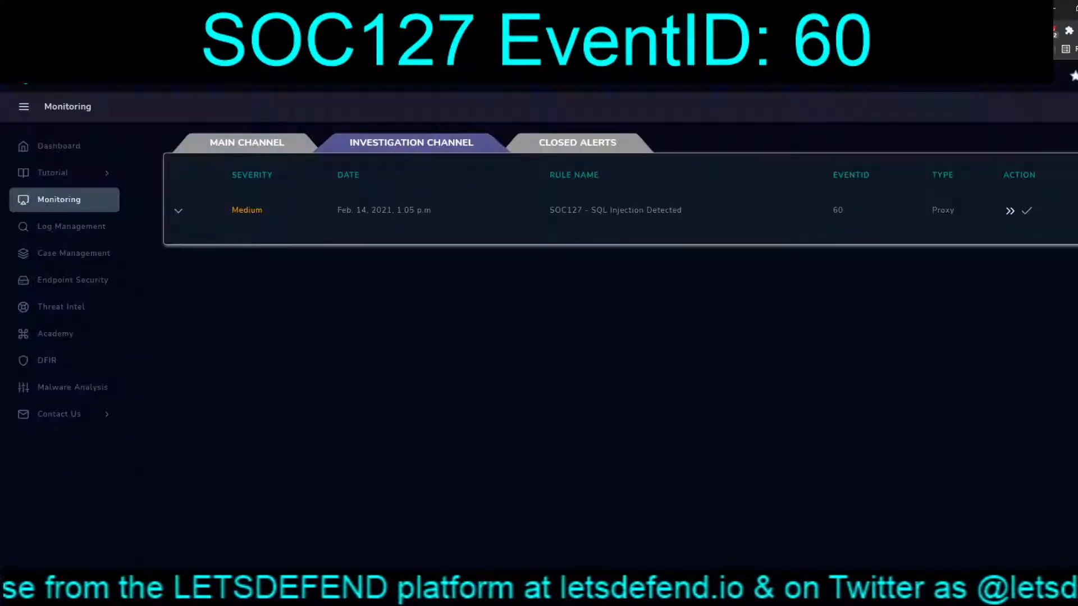
# Step: Expand the alert's details and create a case for EventID 60
pyautogui.click(177, 210)
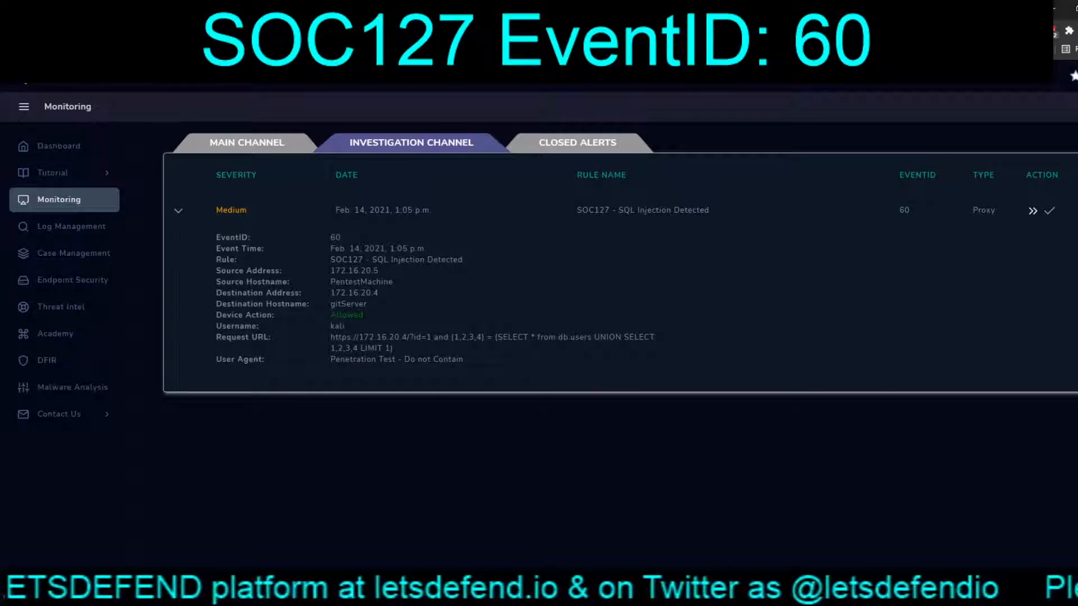
pyautogui.click(1048, 210)
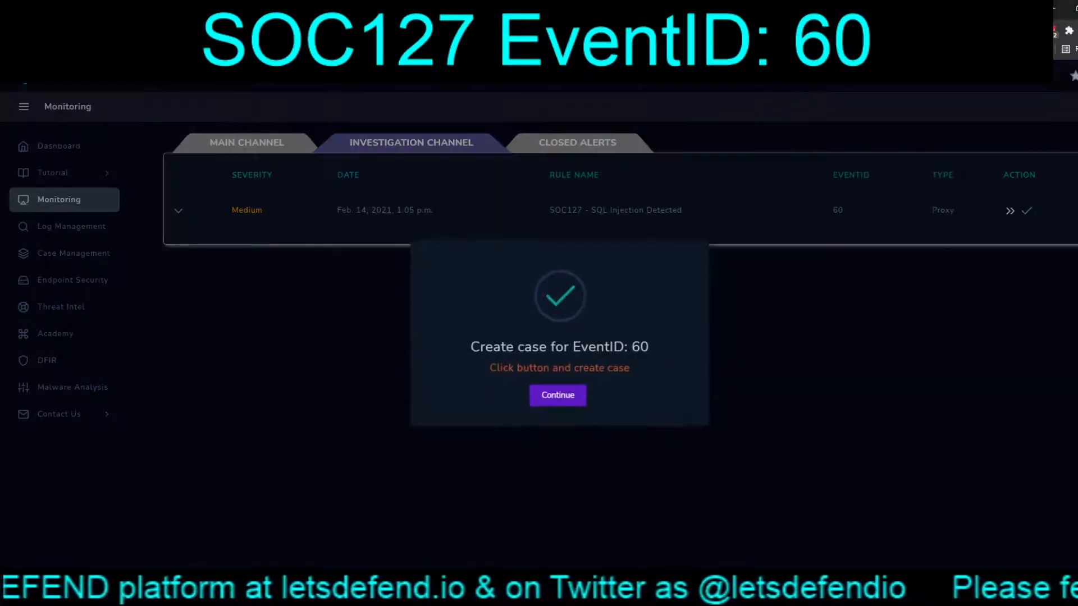
pyautogui.click(557, 395)
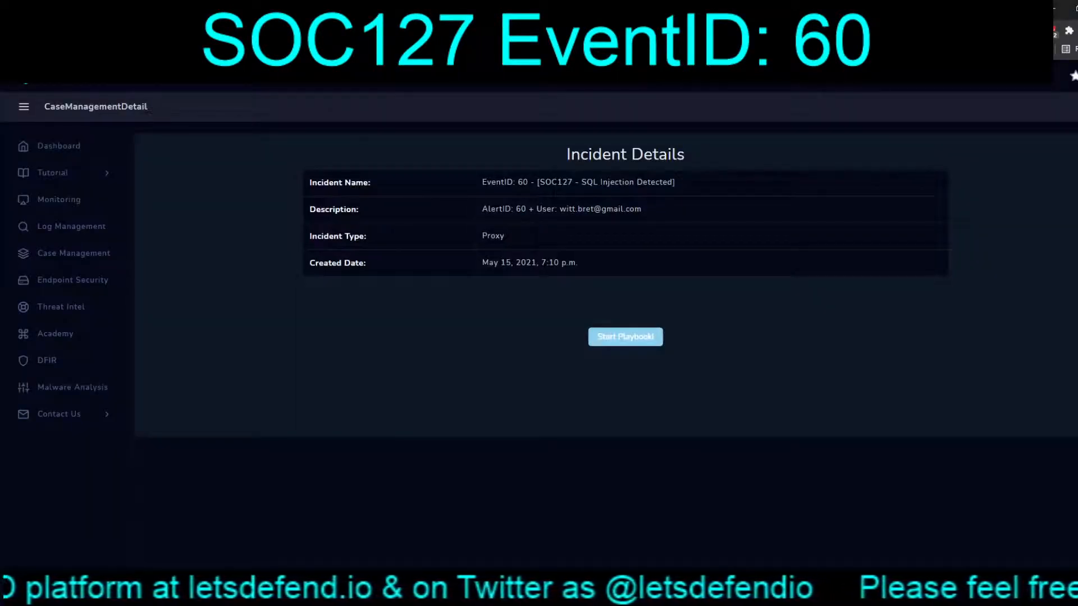
pyautogui.click(624, 337)
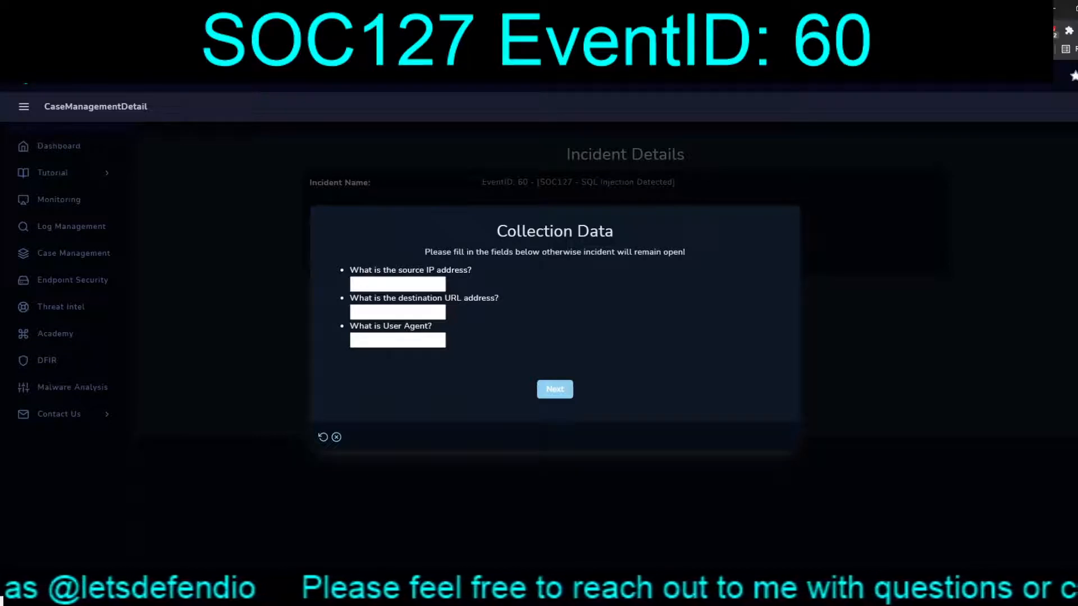
pyautogui.write('ion Test - Do not Contain')
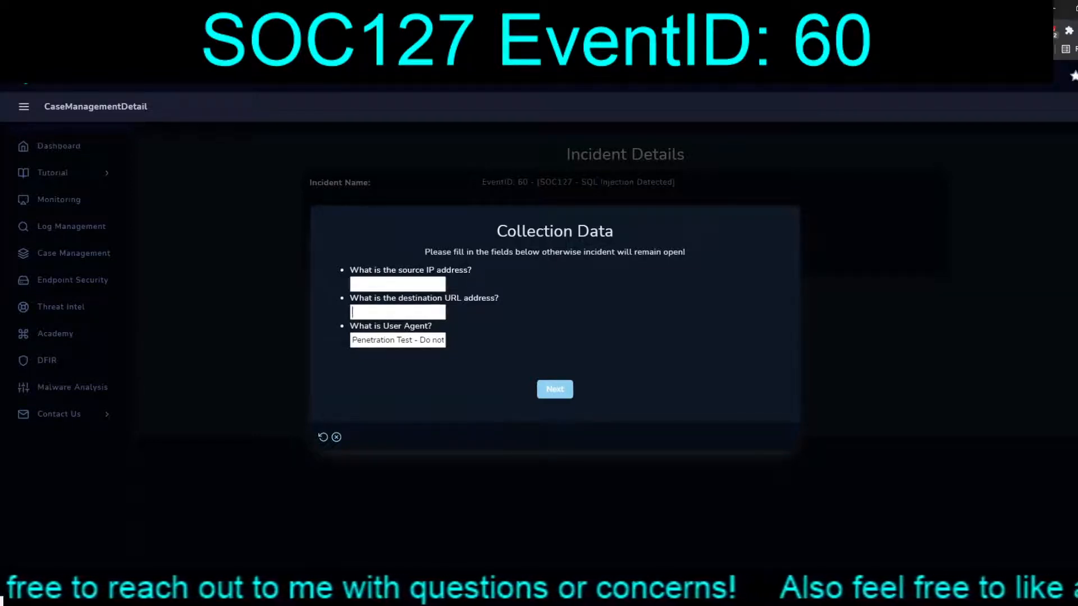
pyautogui.write('https://172.16.20.4/?id=1')
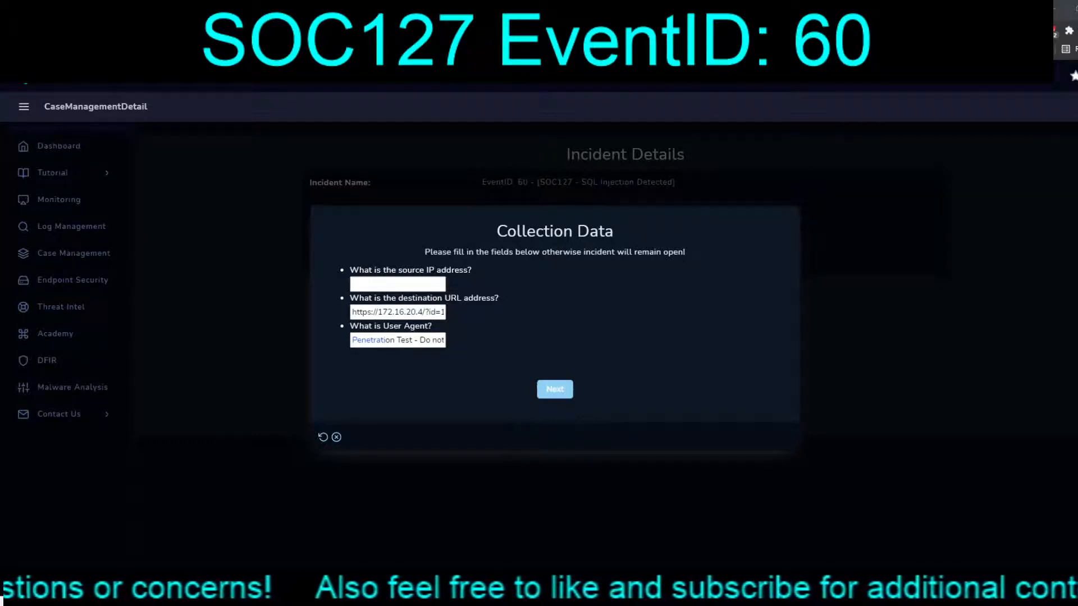
pyautogui.write('172.16.20.5')
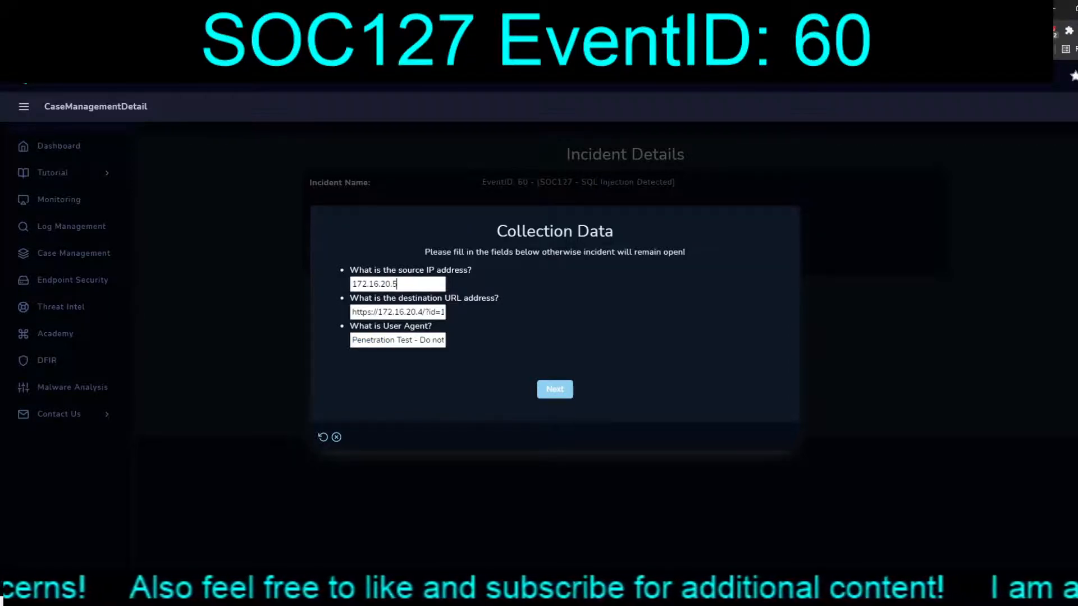
pyautogui.click(553, 389)
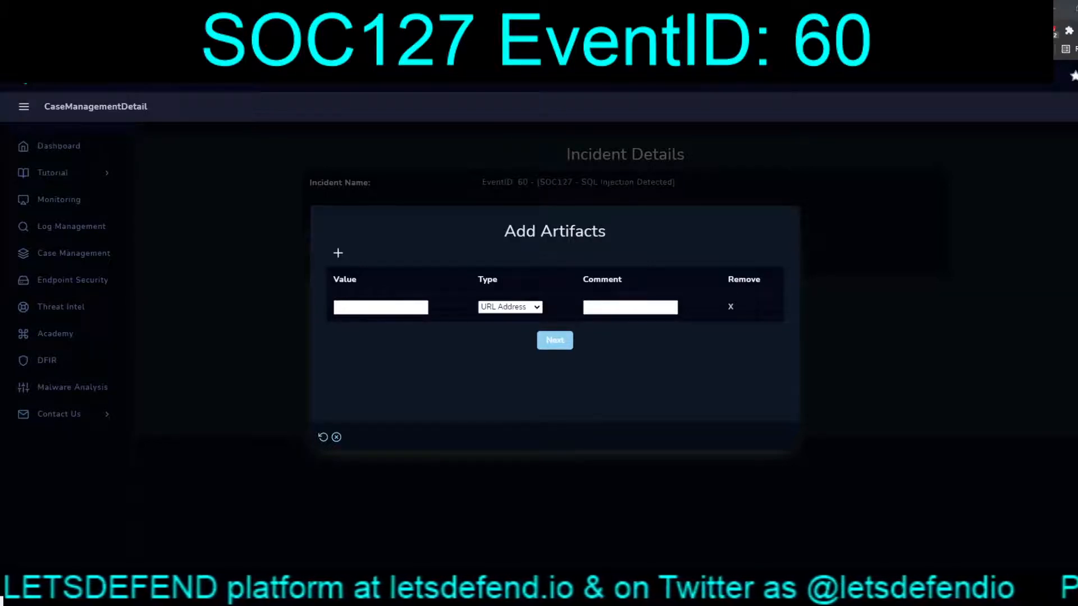
pyautogui.click(381, 307)
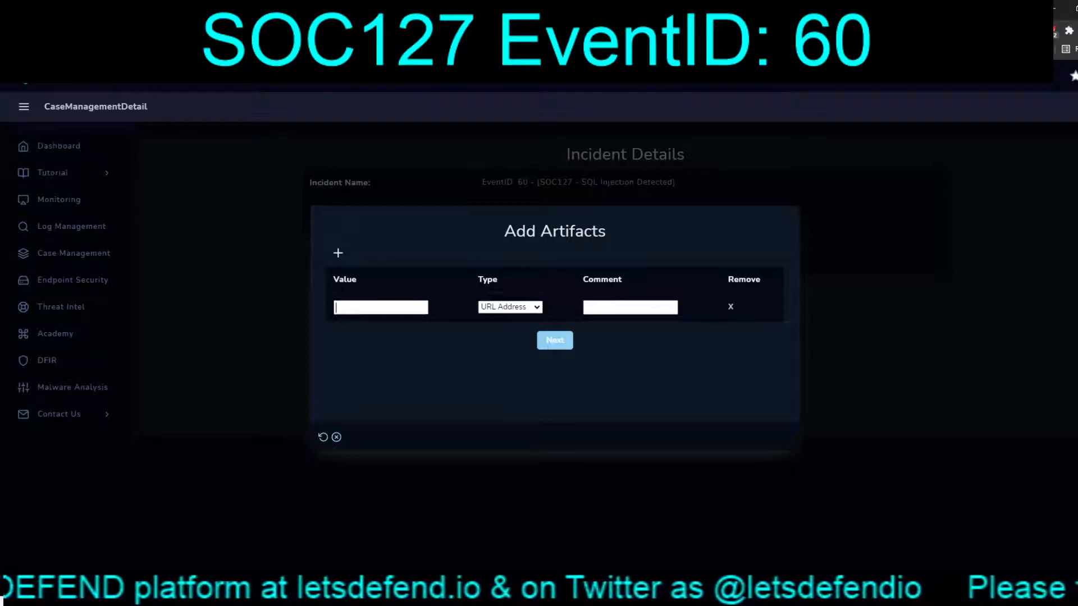
pyautogui.write('https://172.16.20.4/?id=1 a')
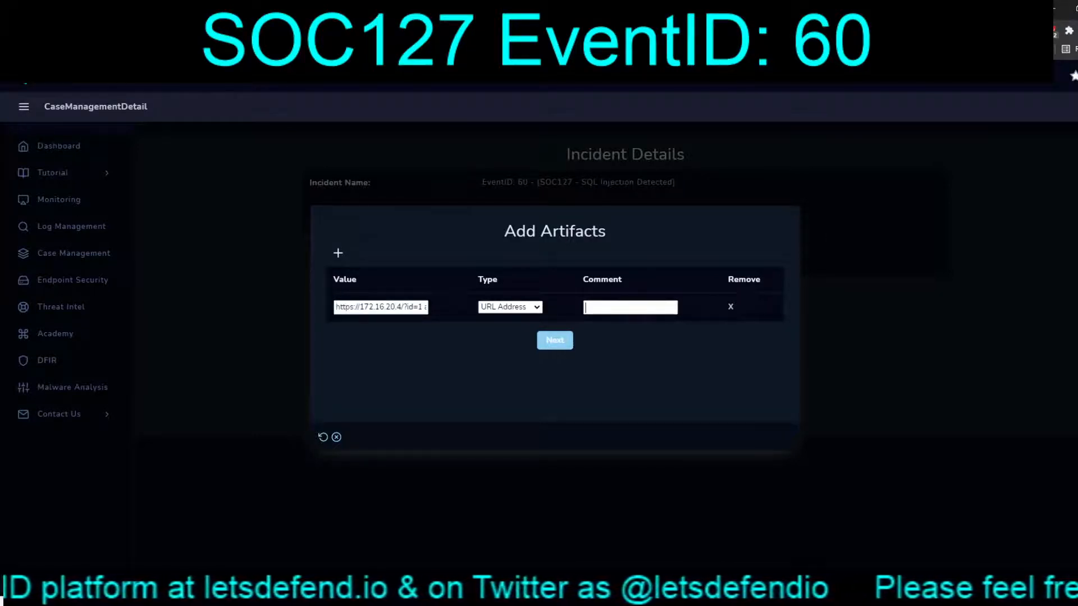
pyautogui.write('SQL Injection')
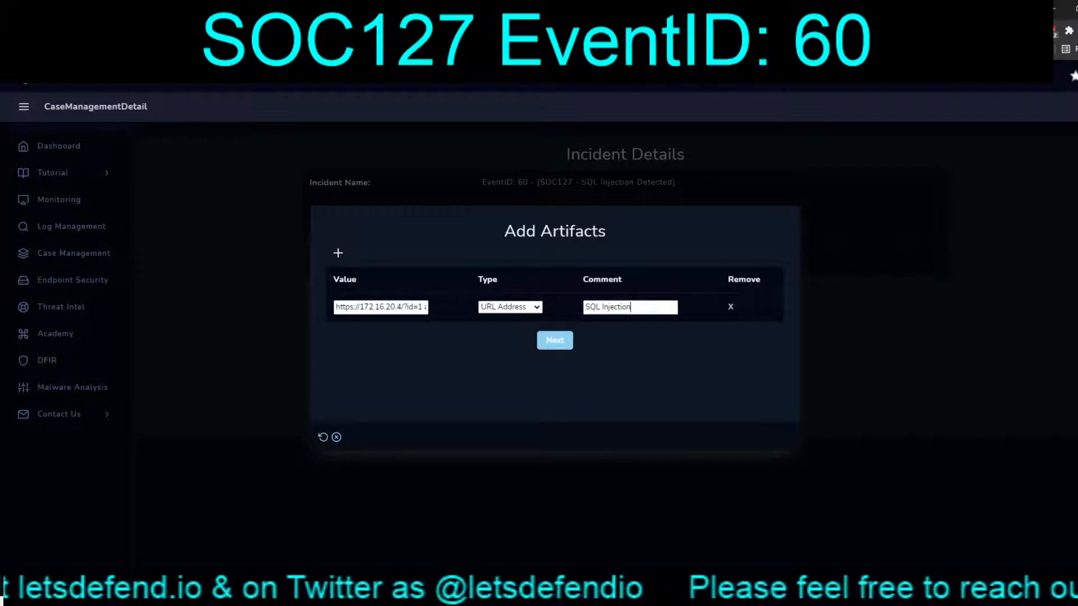
# Step: Add IP address 172.16.20.5 as 'Pentest Machine' and continue to containment
pyautogui.click(338, 253)
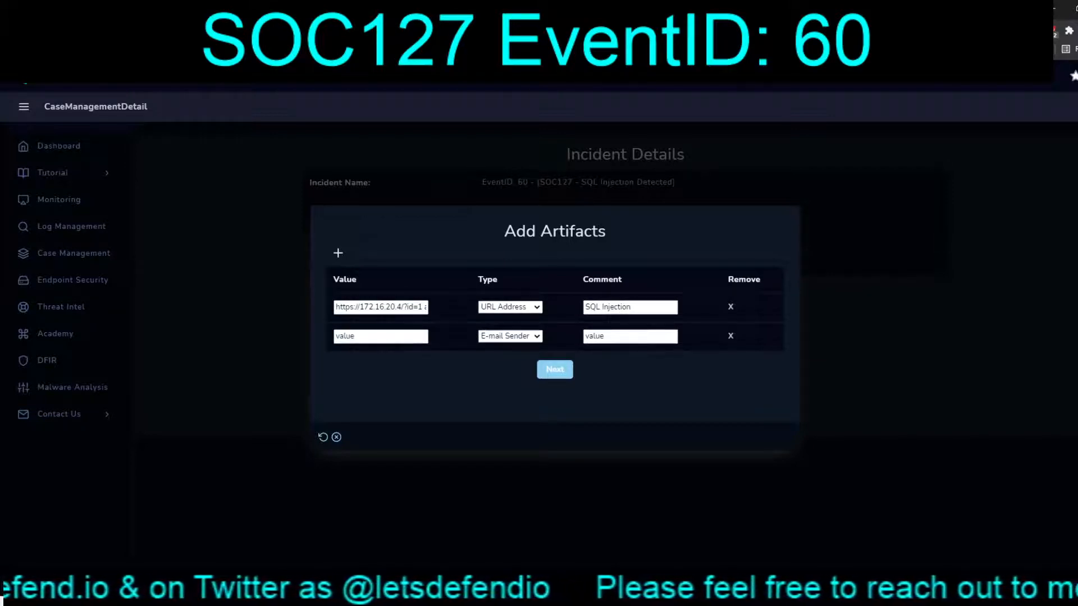
pyautogui.click(510, 336)
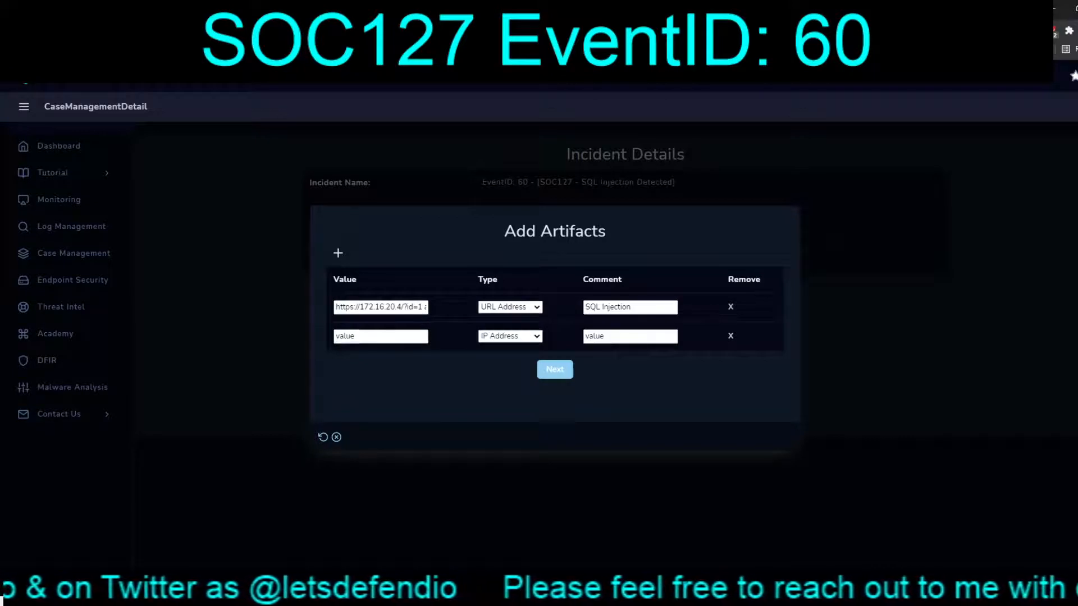
pyautogui.write('192')
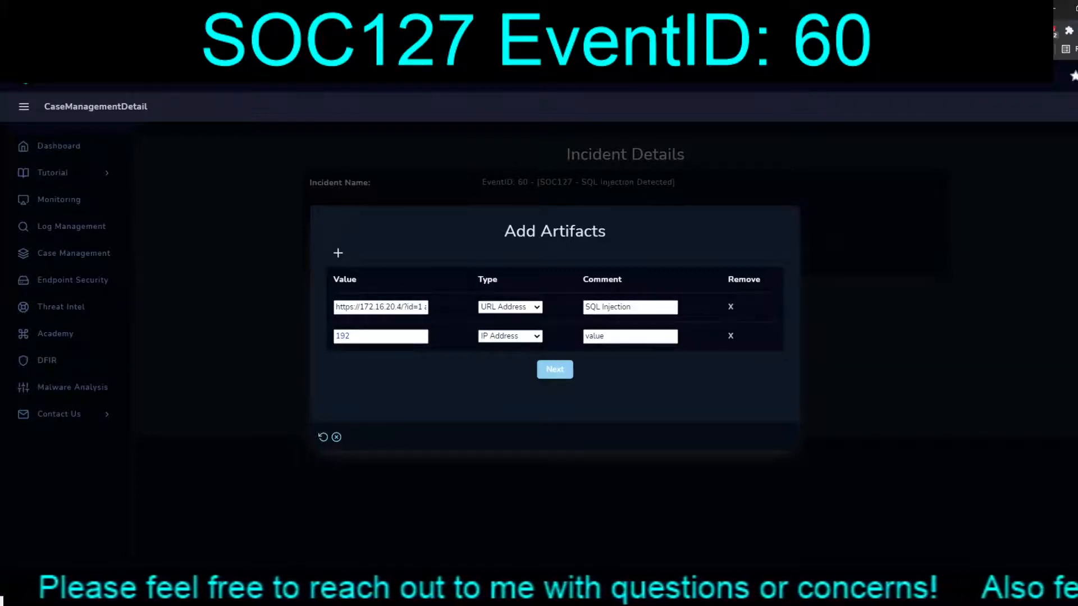
pyautogui.write('172.16.20.5')
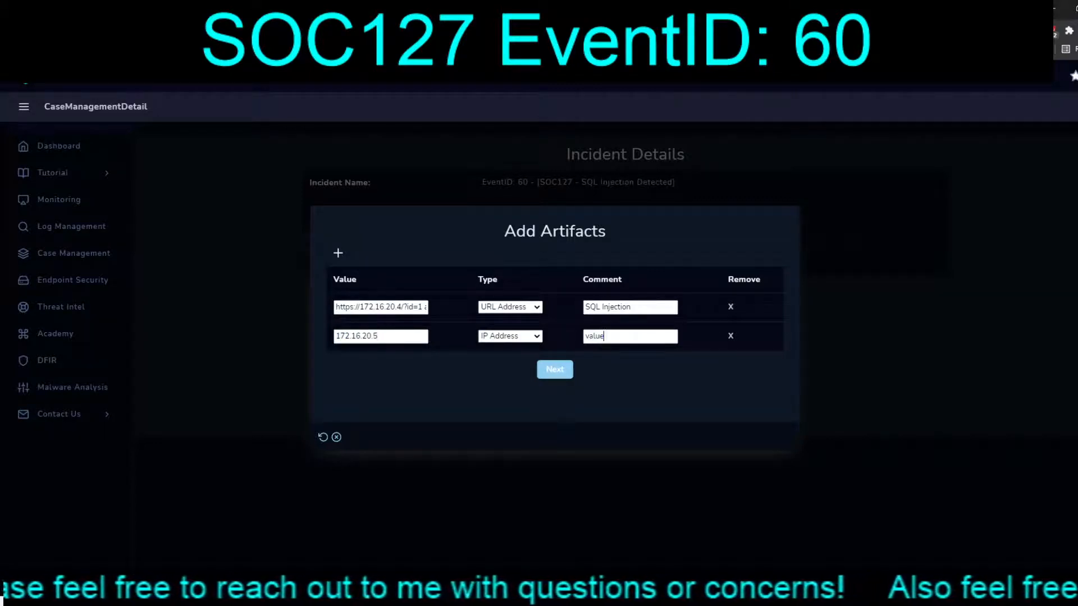
pyautogui.write('Pentest Machine')
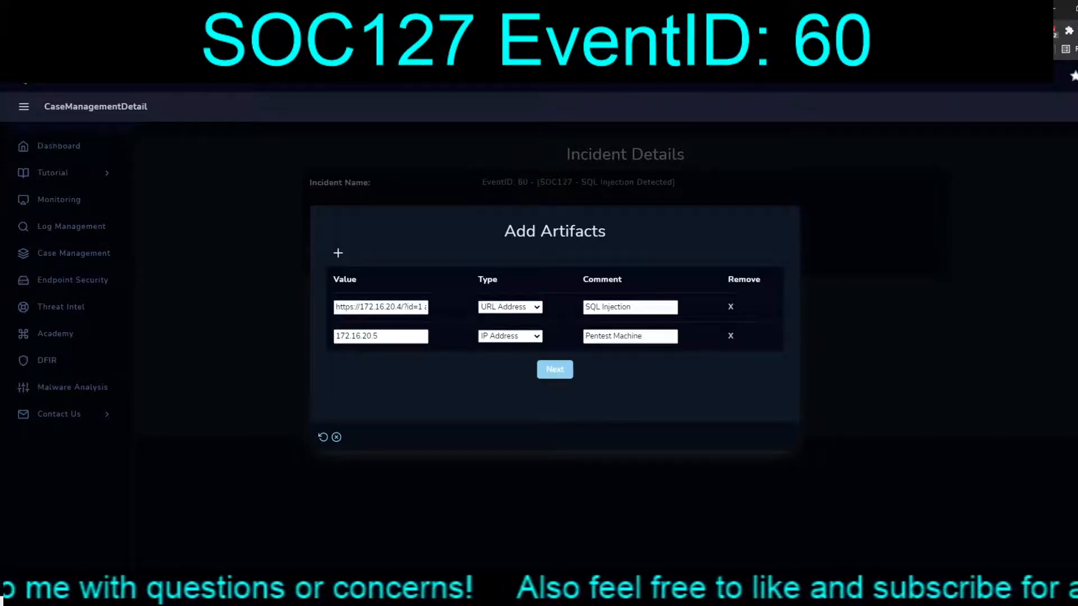
pyautogui.click(629, 336)
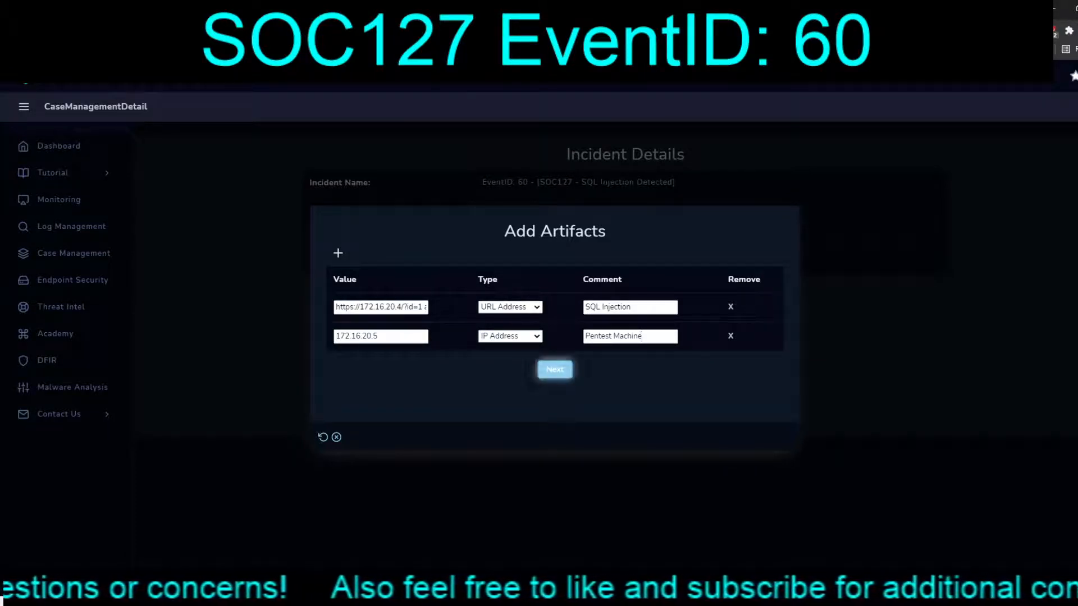
pyautogui.click(553, 369)
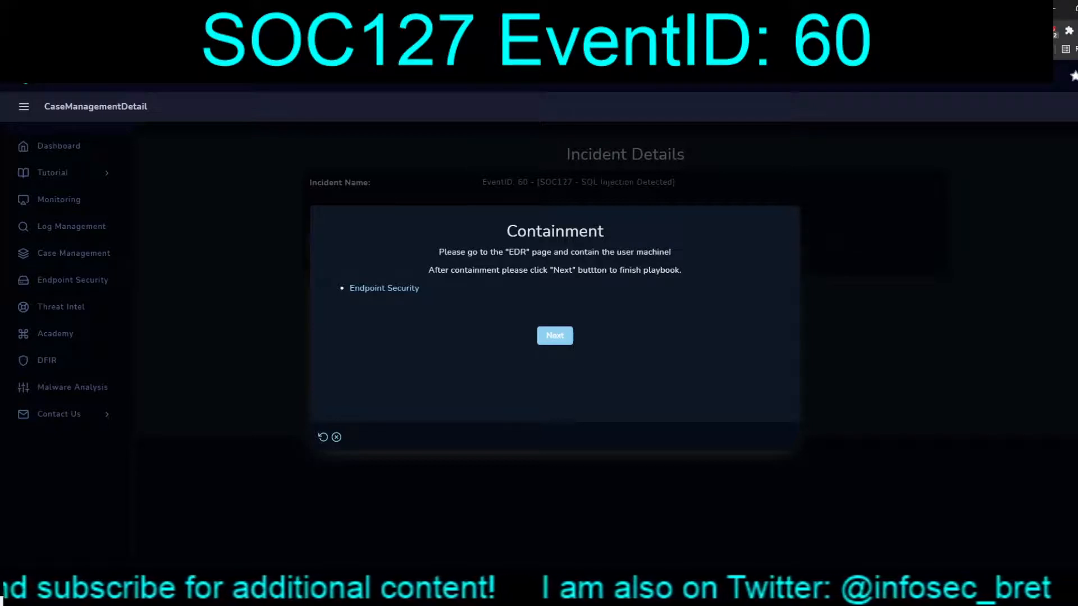
# Step: Check the Endpoint Security list for PentestMachine
pyautogui.click(72, 279)
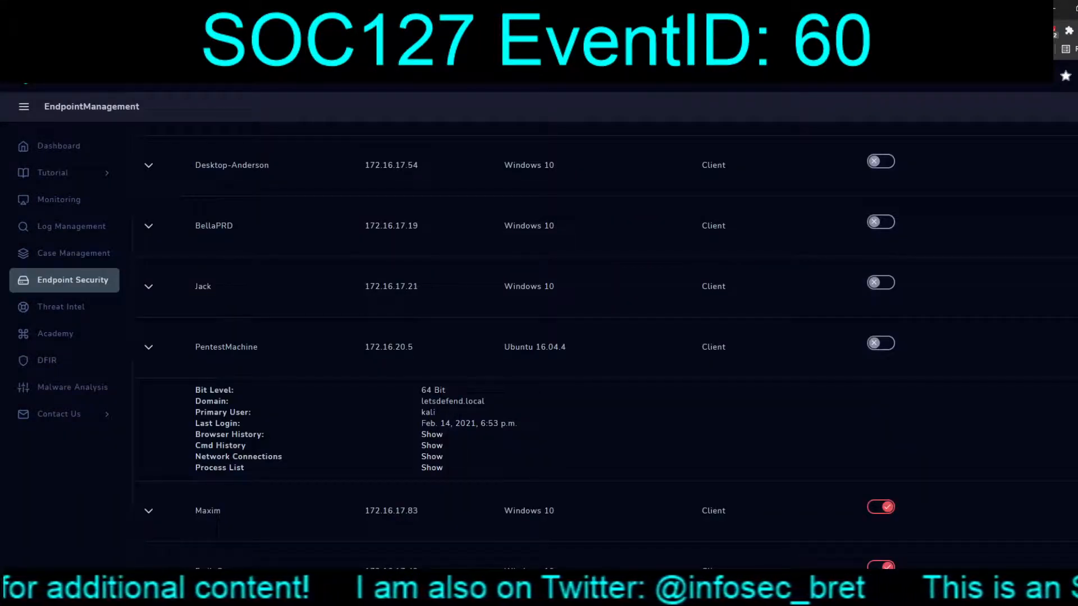
pyautogui.scroll(-3)
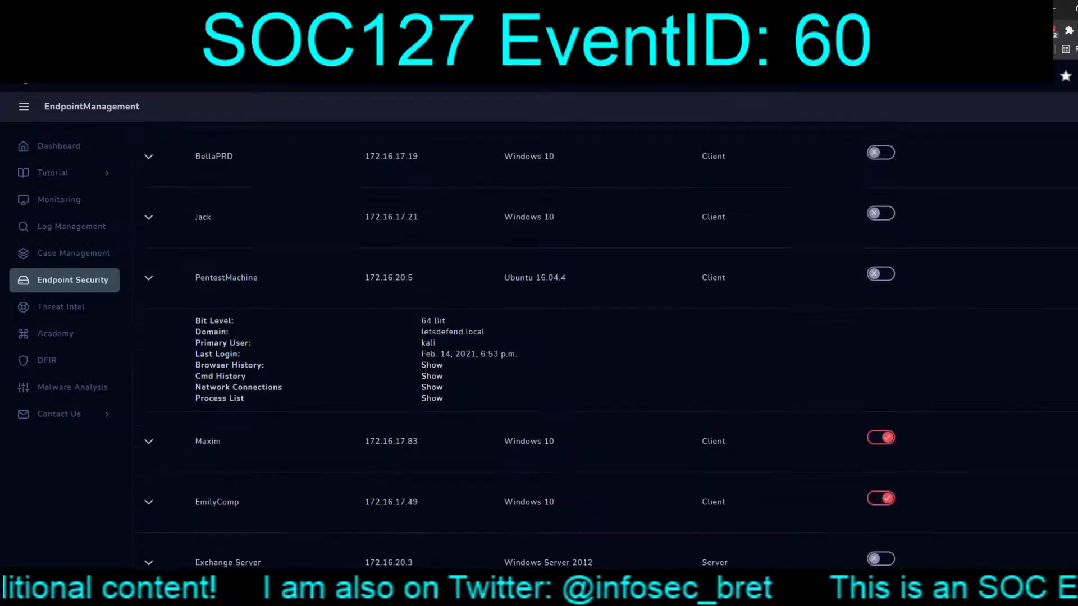
pyautogui.scroll(-3)
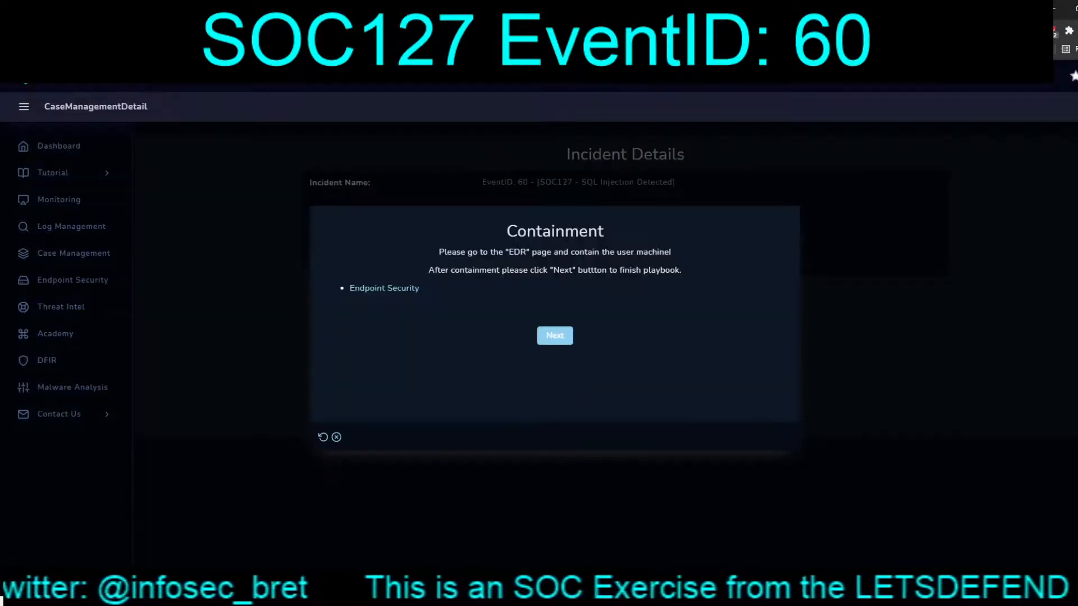
# Step: Finish the playbook without containing anything and return to the Monitoring page
pyautogui.click(553, 336)
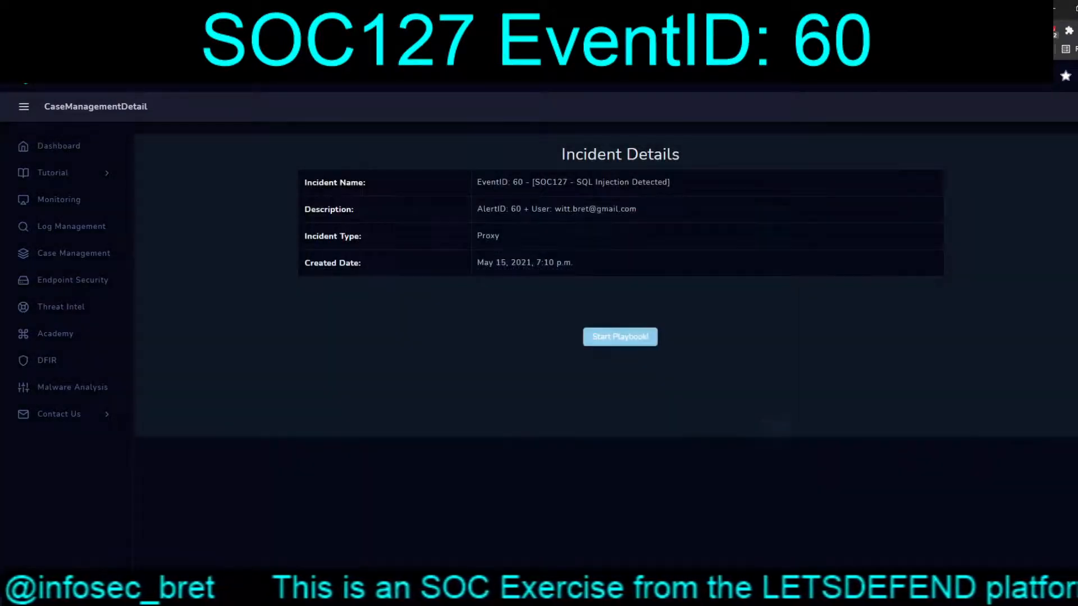
pyautogui.click(620, 337)
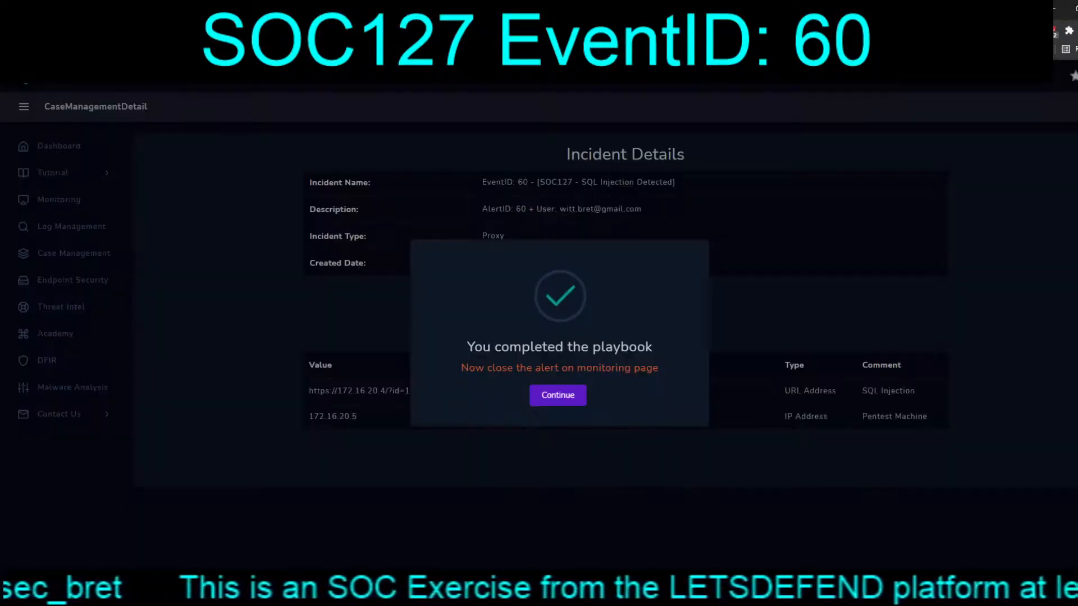
pyautogui.click(557, 395)
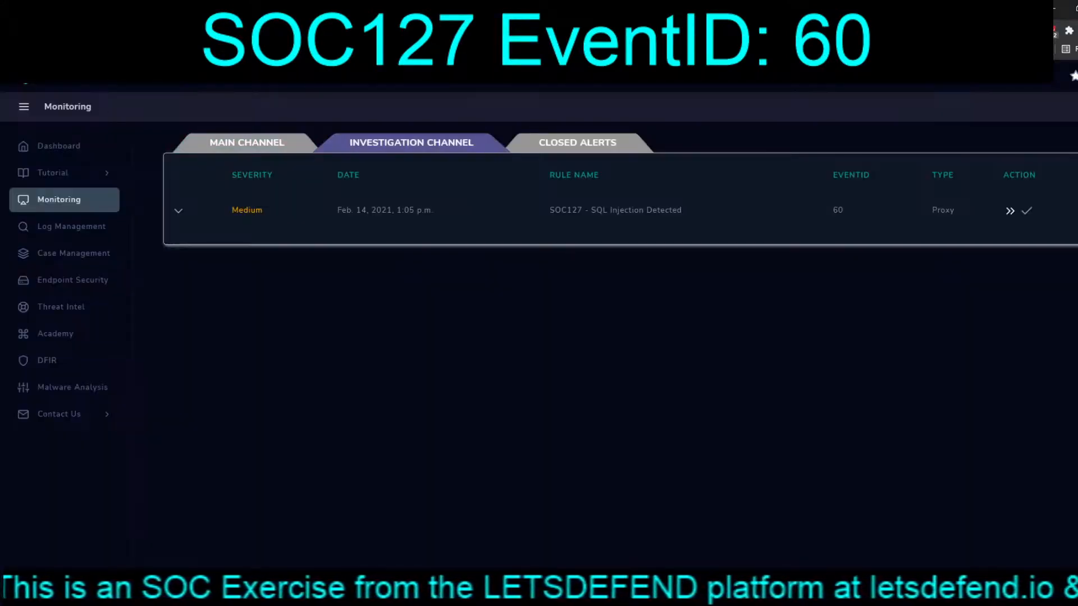
# Step: Begin closing EventID 60 as True Positive with a note confirming SQL injection, pending authorized-pentest verification
pyautogui.click(1027, 211)
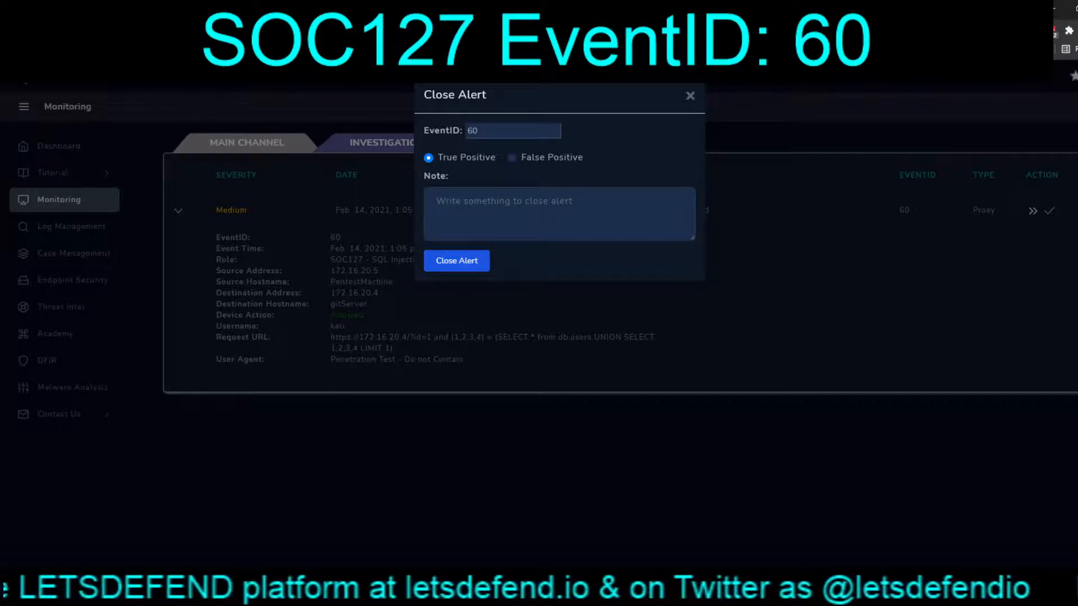
pyautogui.write('Confirmed')
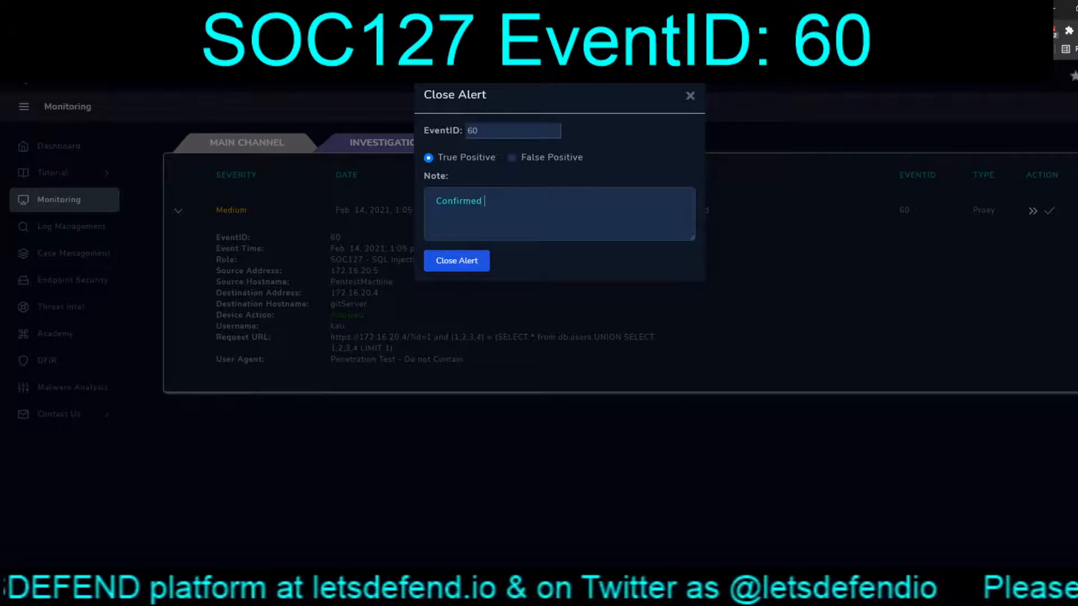
pyautogui.write('SQL Injectio')
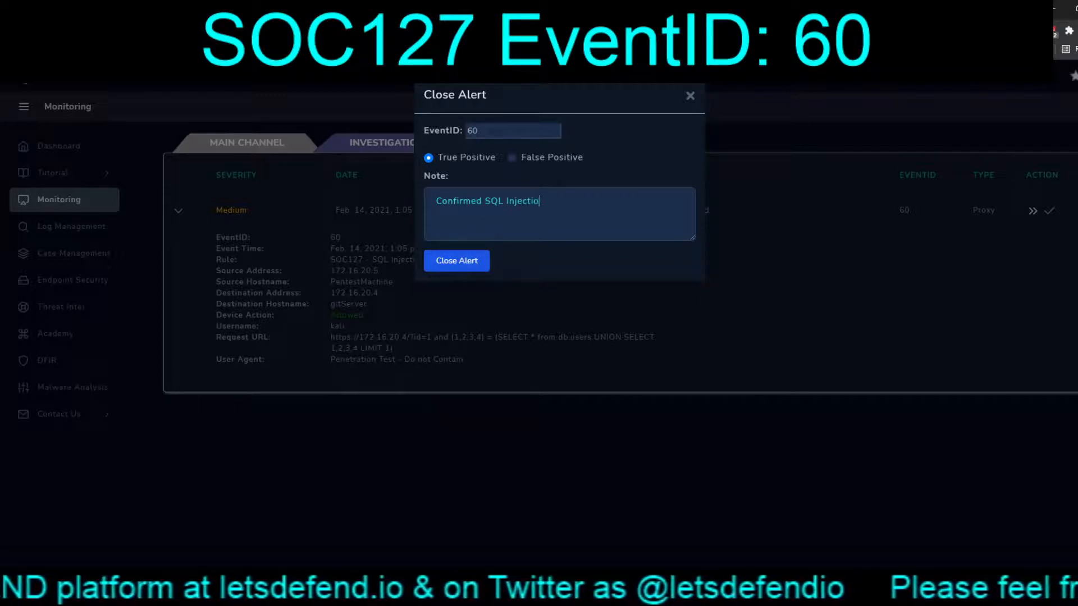
pyautogui.write('n')
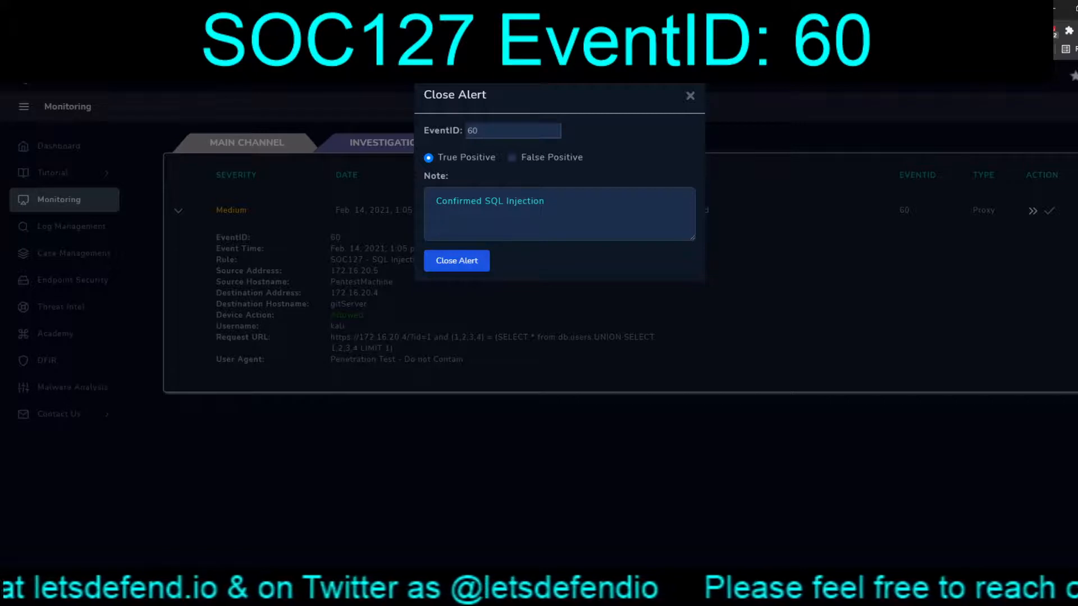
pyautogui.write('=== Need to confirm activity')
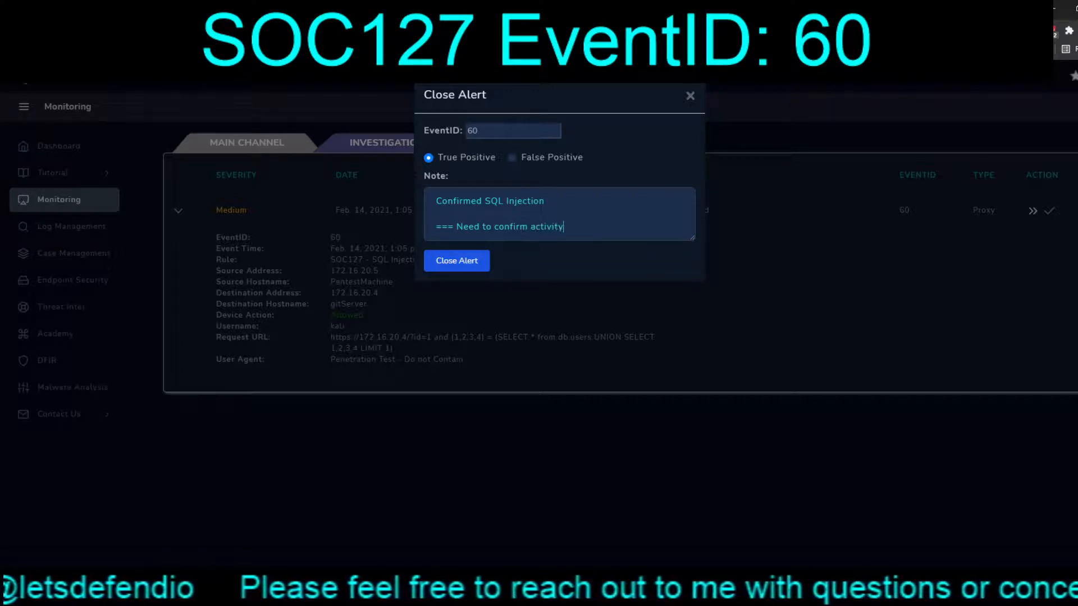
pyautogui.write('as being legit from a authorized pentest')
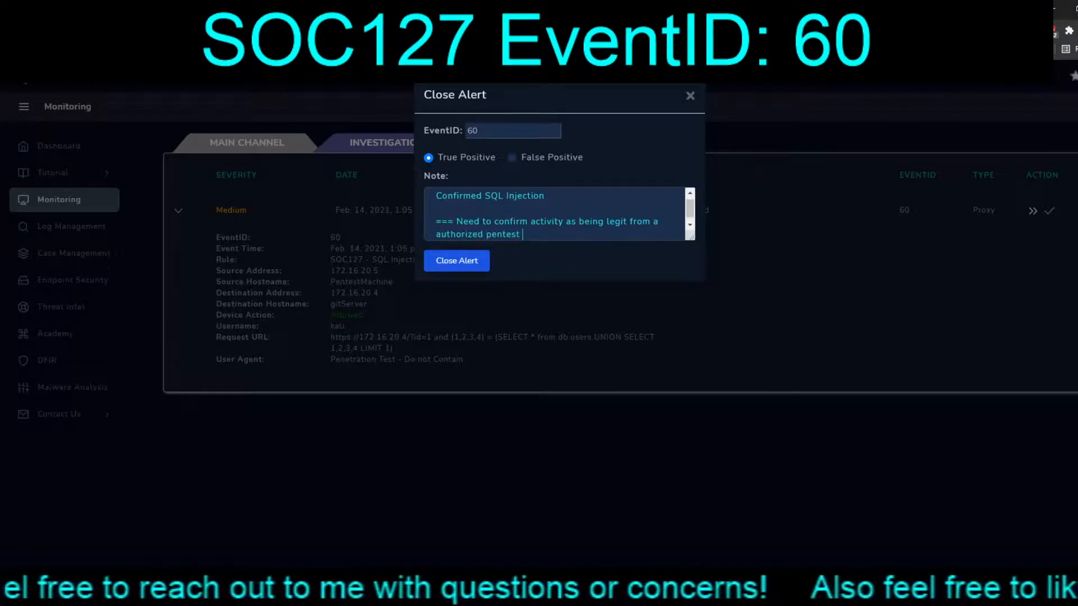
pyautogui.write('p')
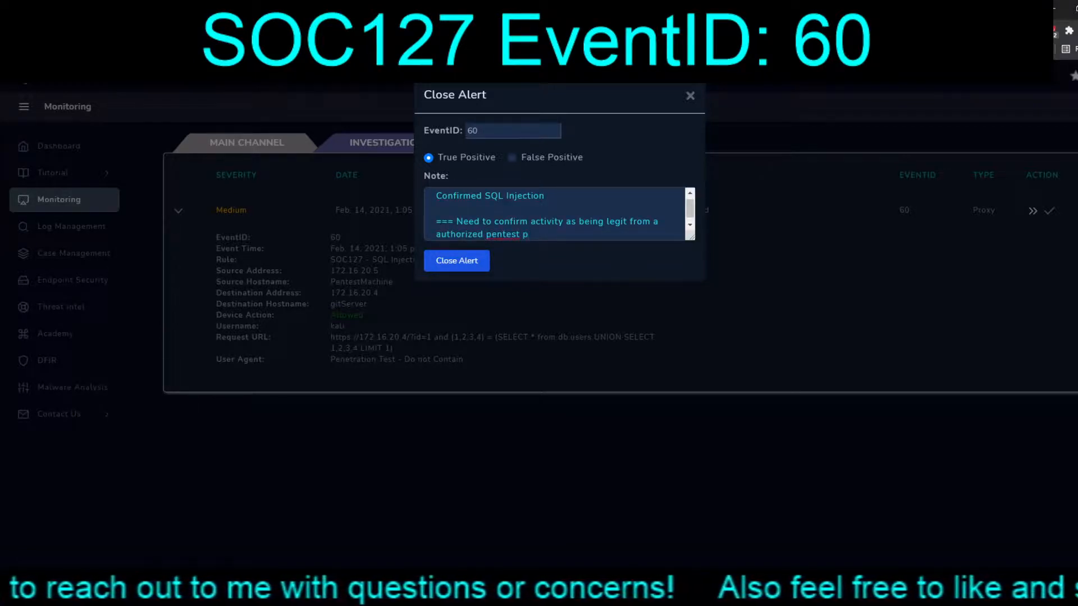
pyautogui.write('e')
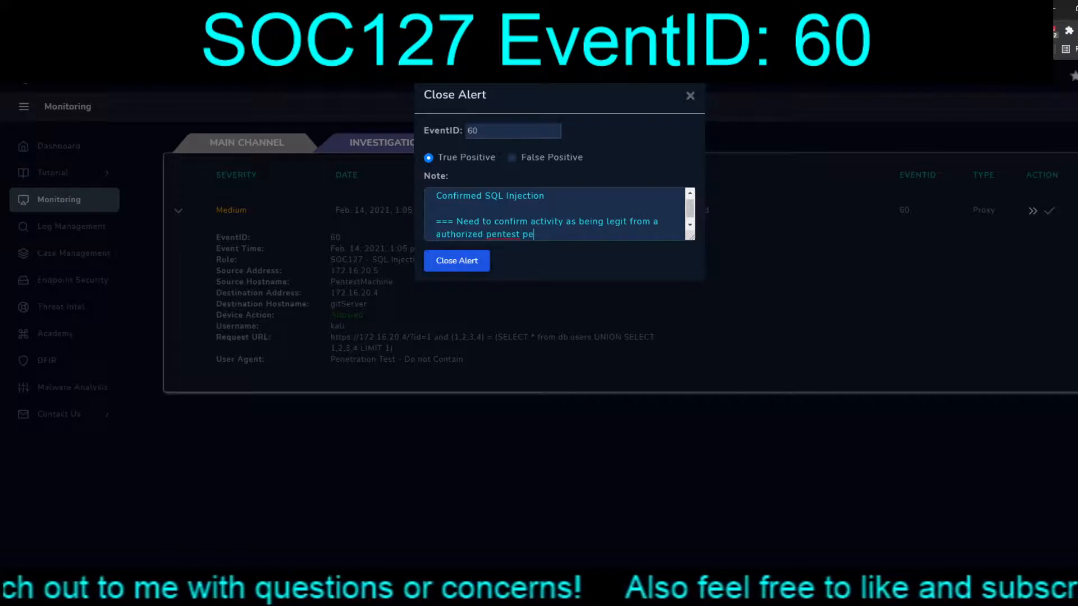
pyautogui.write('rspective')
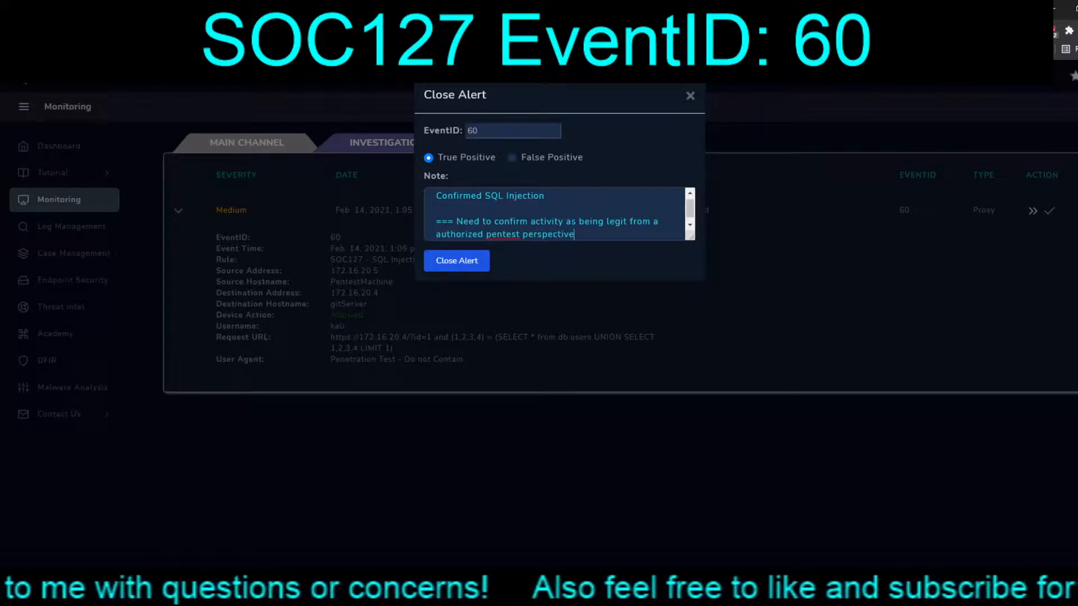
pyautogui.write('=')
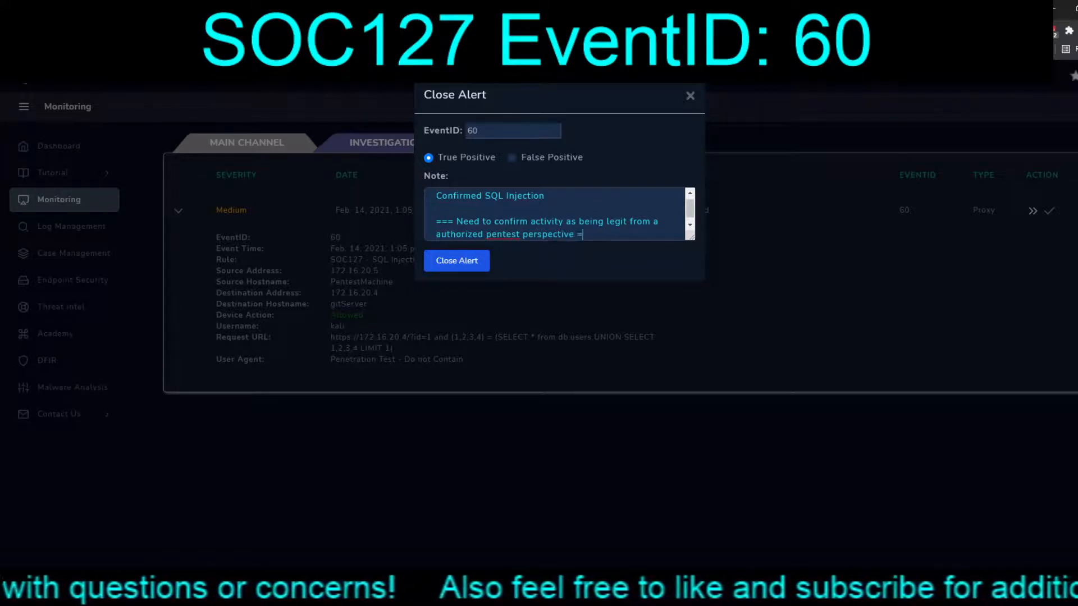
pyautogui.write('==')
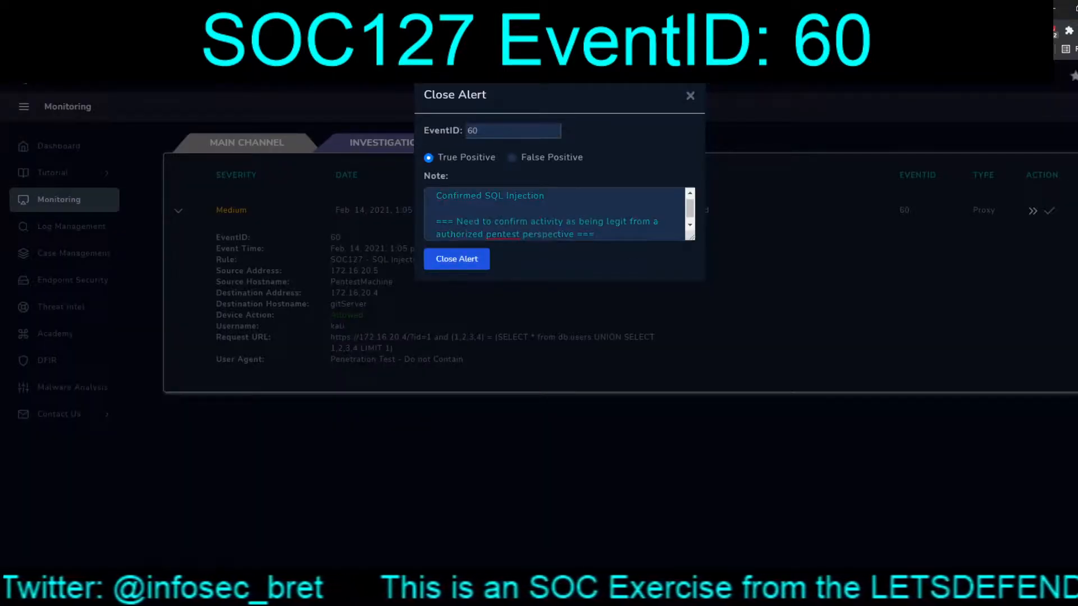
# Step: Submit the EventID 60 closure as a true positive
pyautogui.click(455, 259)
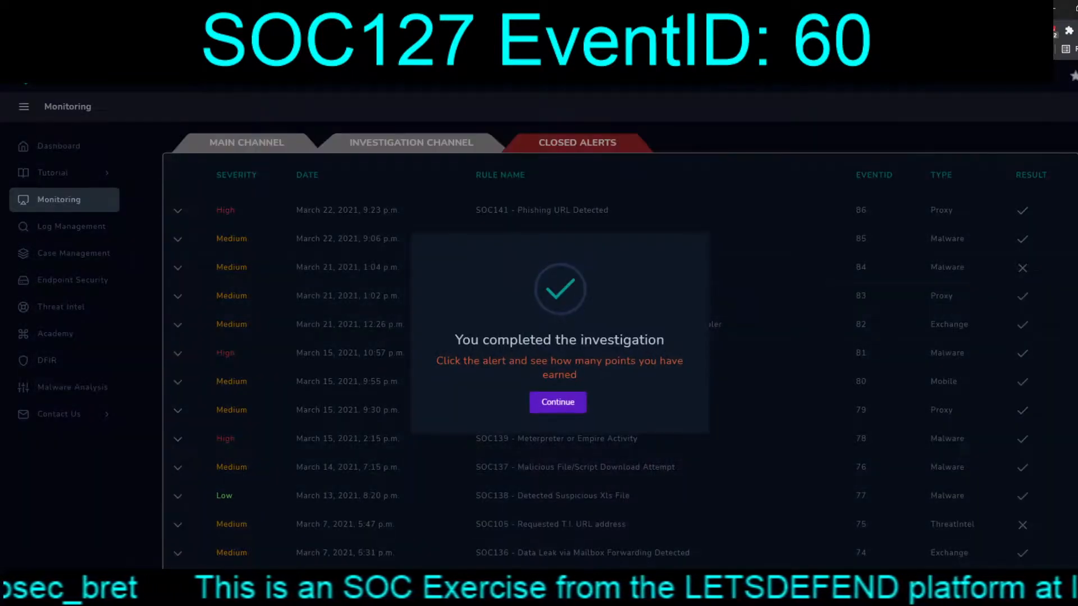
pyautogui.click(557, 402)
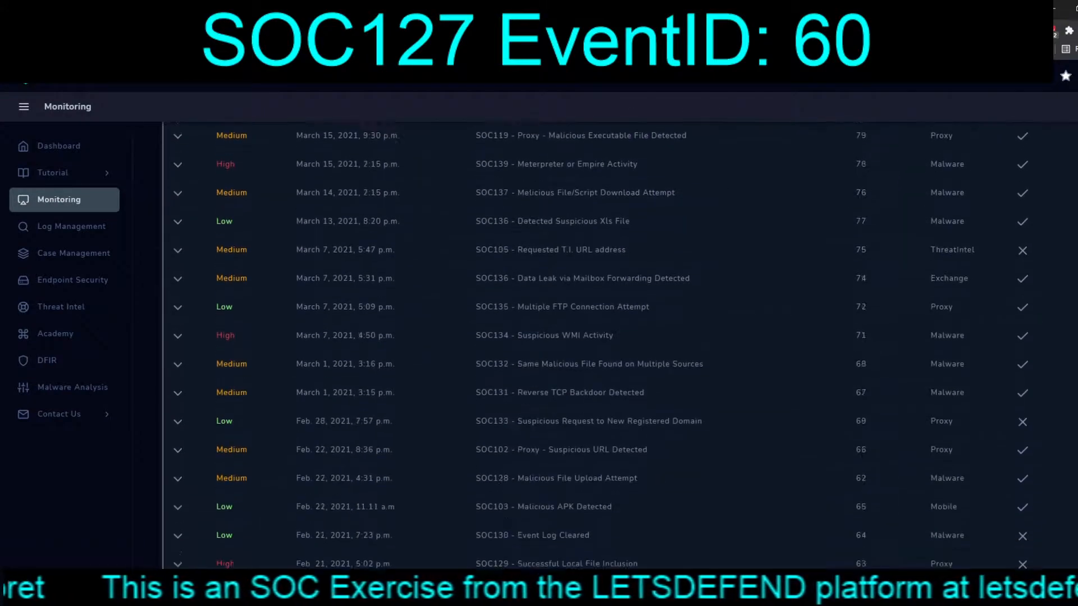
# Step: Expand the closed SOC127 SQL Injection Detected alert to review its graded result
pyautogui.scroll(-3)
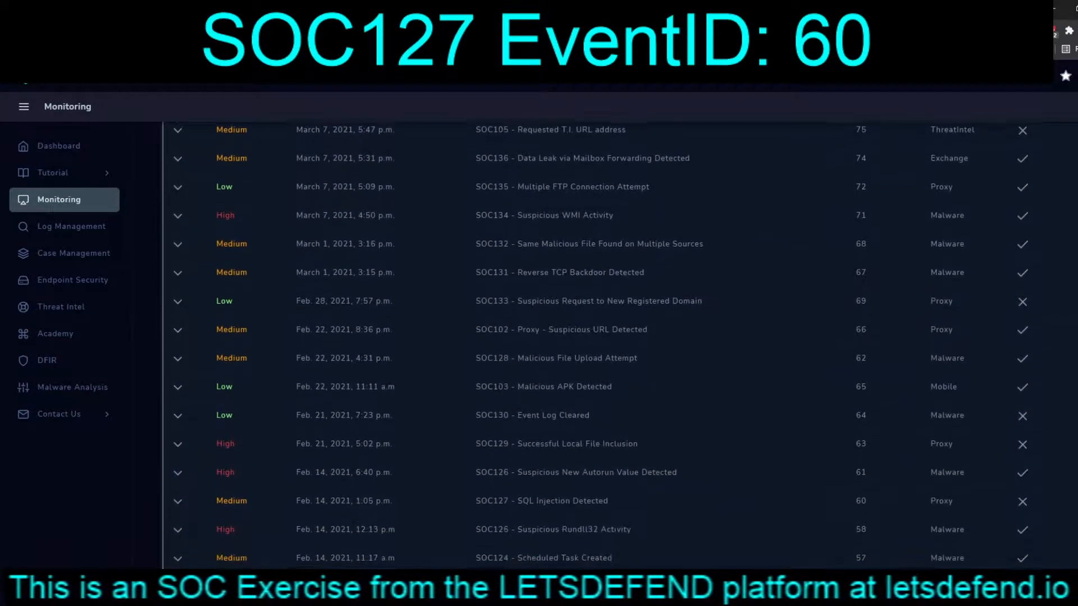
pyautogui.scroll(-3)
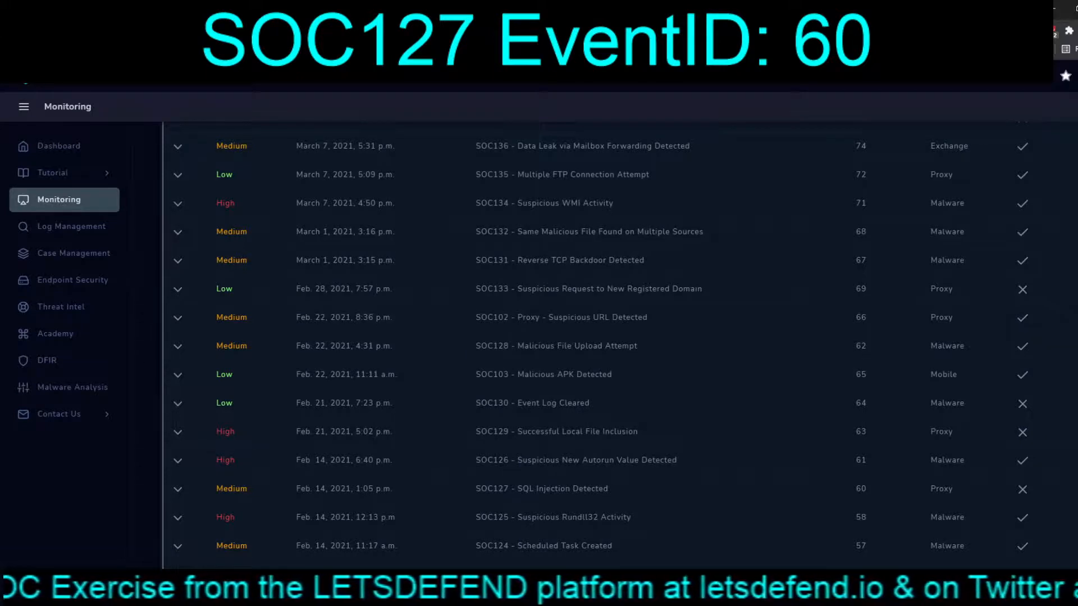
pyautogui.click(177, 488)
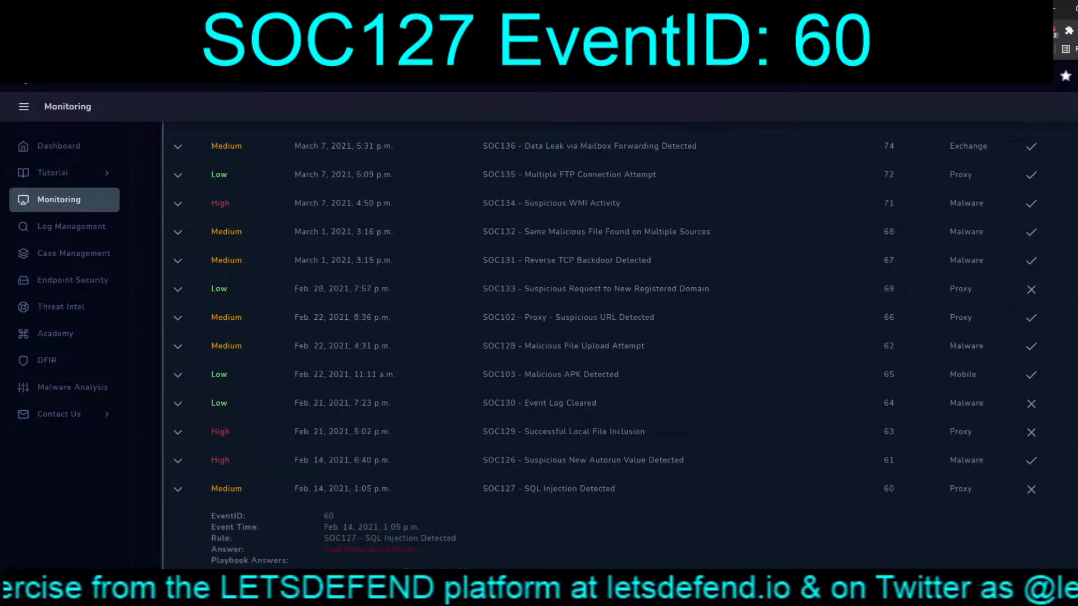
pyautogui.scroll(-3)
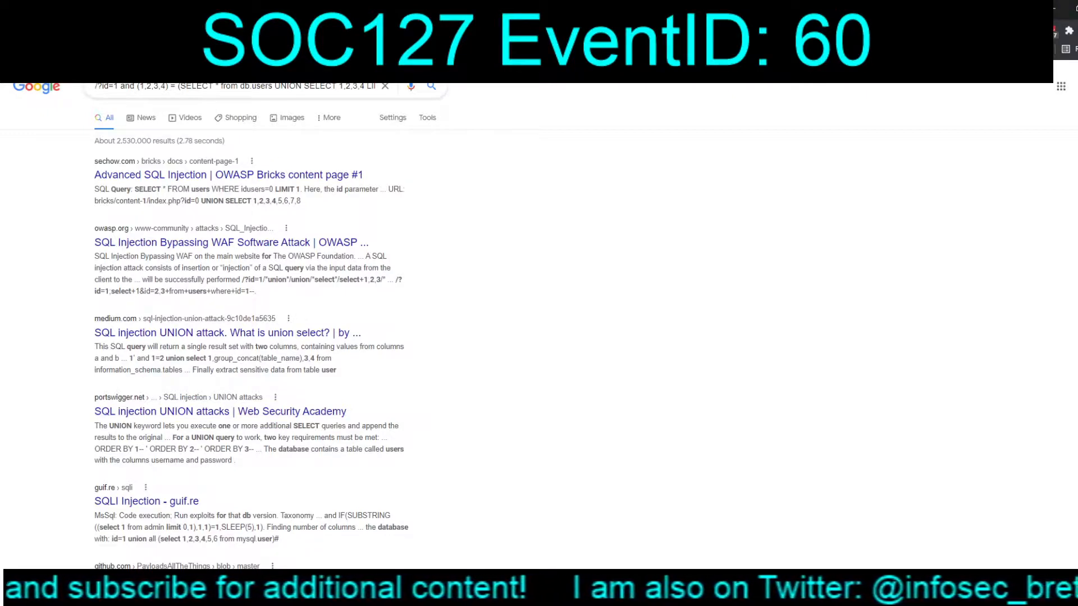
# Step: Browse the Google results for the payload and open PortSwigger's 'SQL injection UNION attacks' article
pyautogui.scroll(-3)
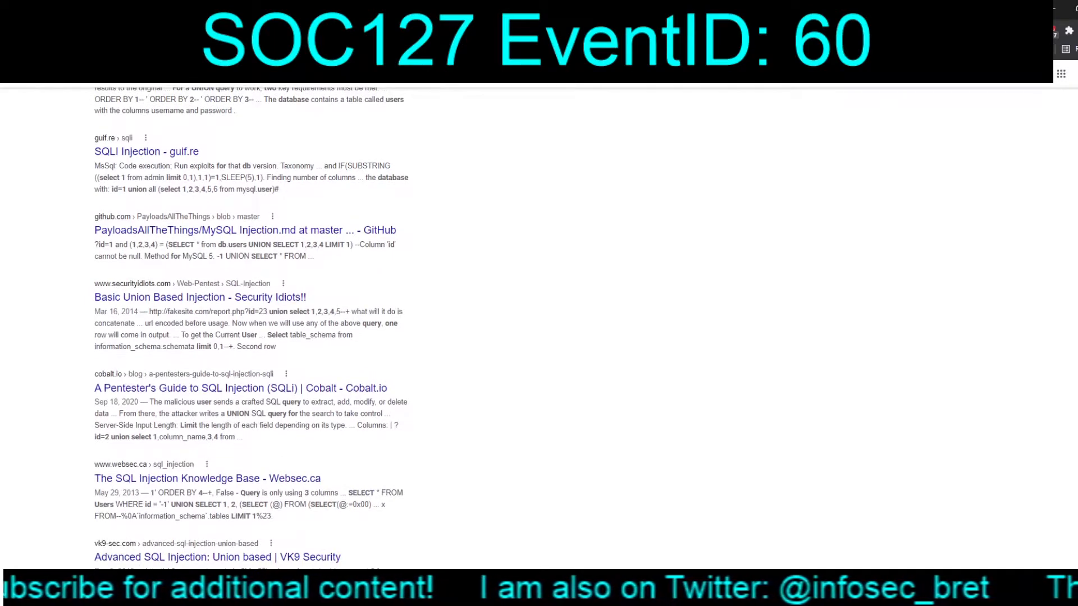
pyautogui.scroll(-3)
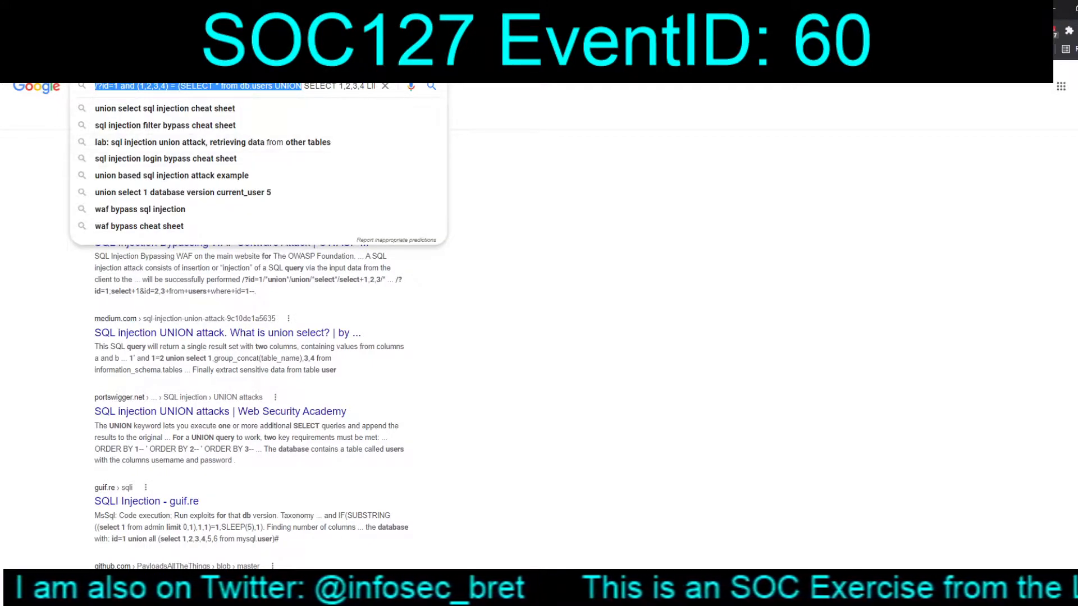
pyautogui.moveTo(165, 108)
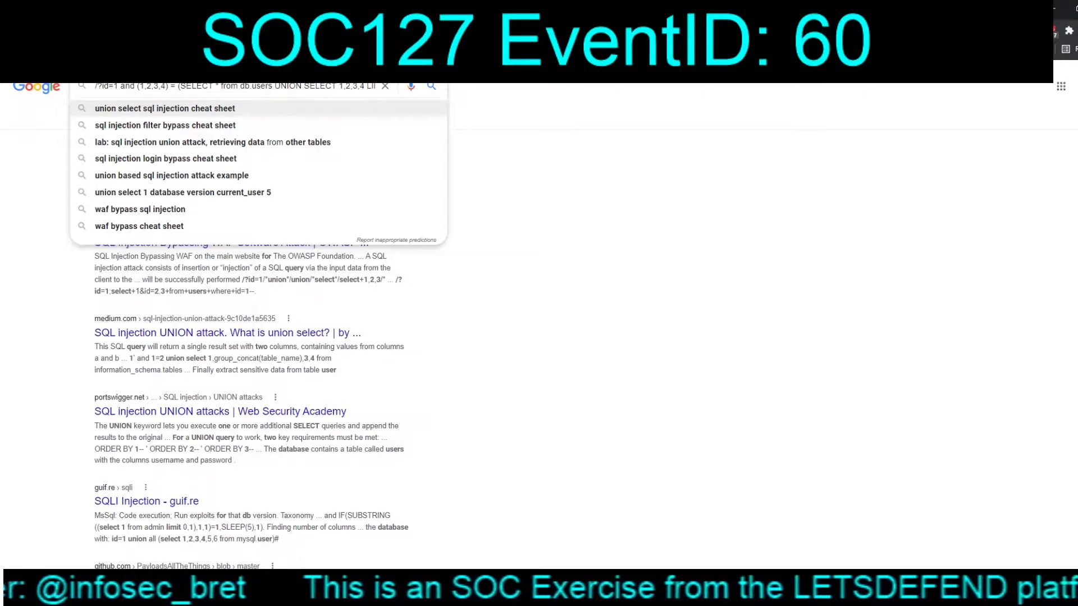
pyautogui.click(431, 86)
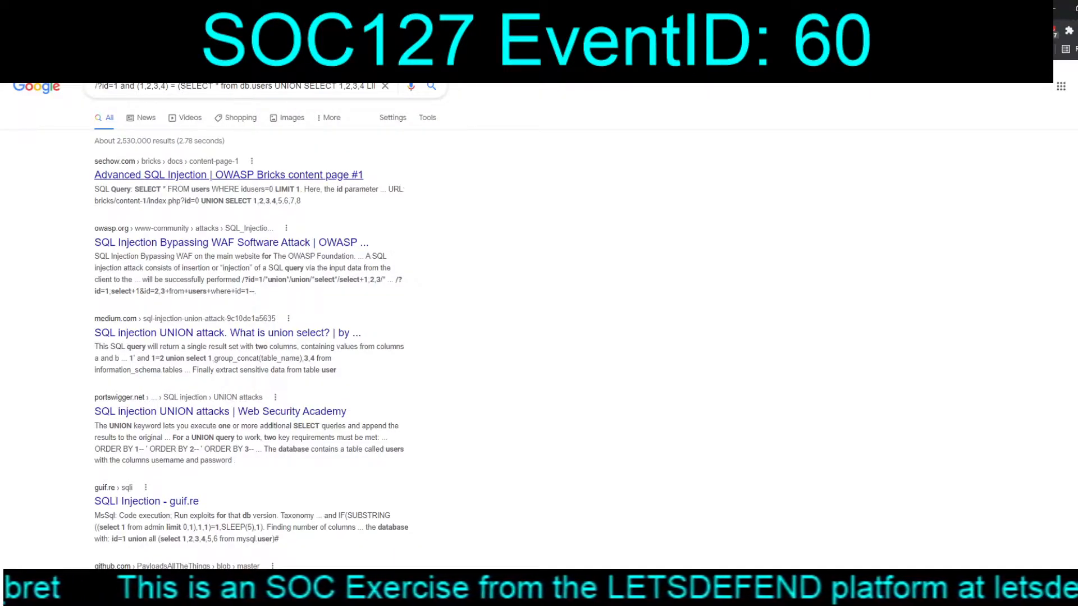
pyautogui.click(241, 85)
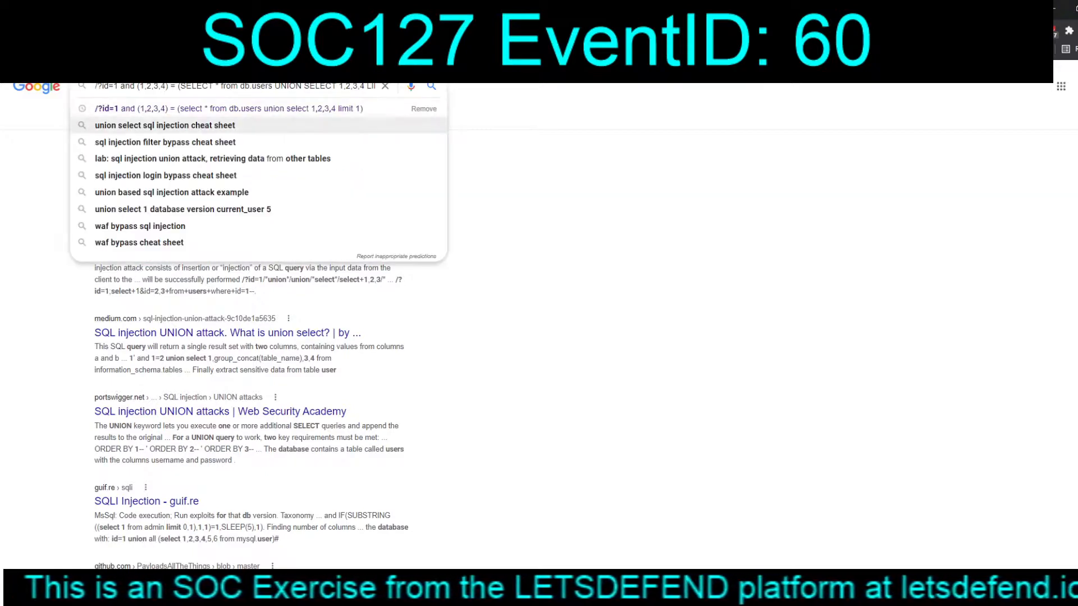
pyautogui.click(165, 125)
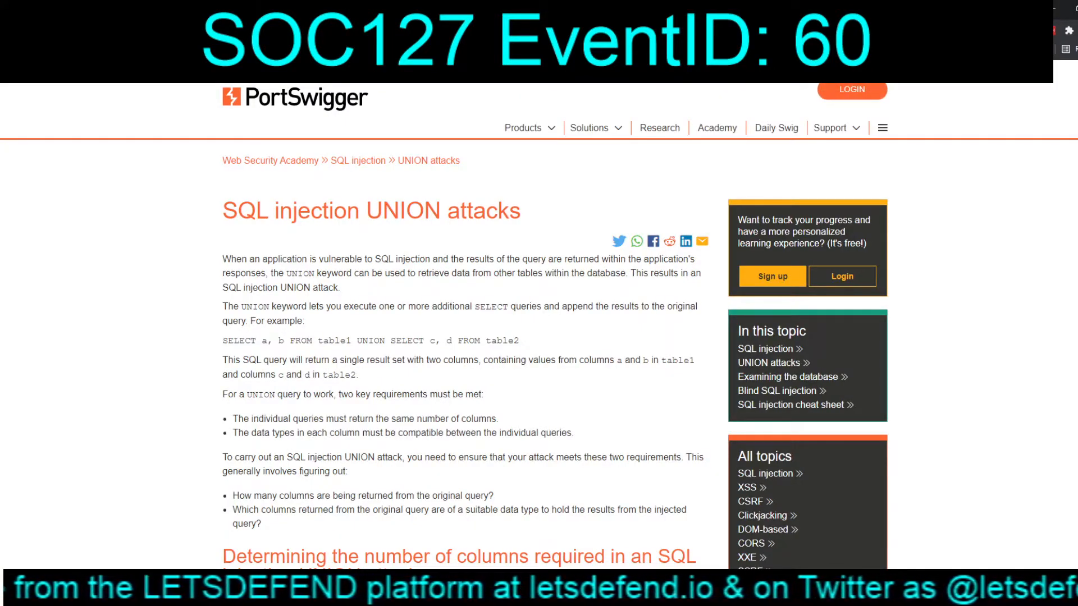
# Step: Highlight the example query 'SELECT a, b FROM table1 UNION SELECT c, d FROM table2'
pyautogui.moveTo(237, 340); pyautogui.dragTo(485, 340)
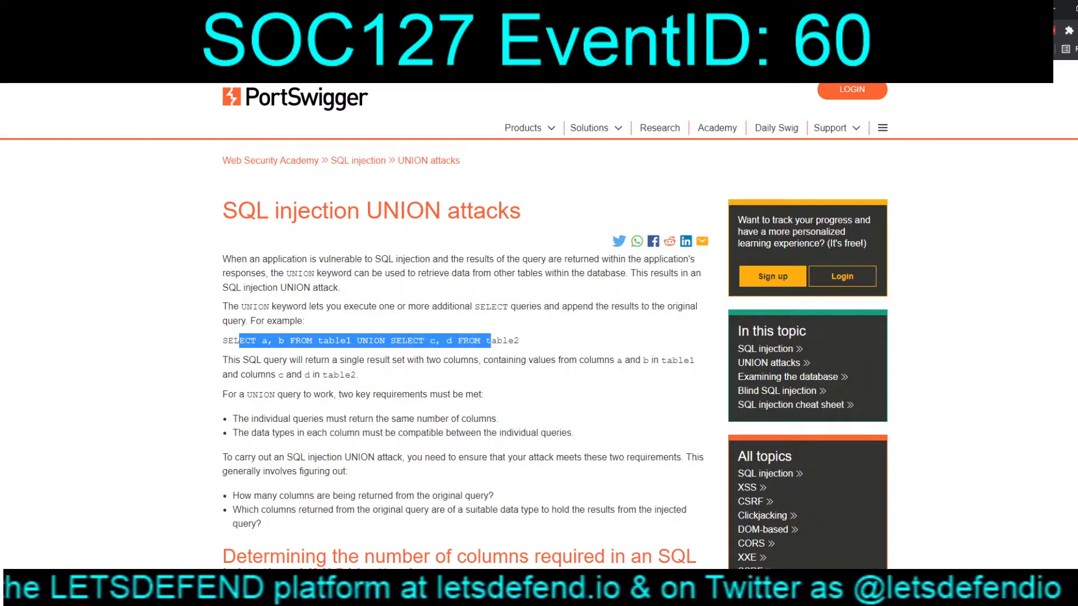